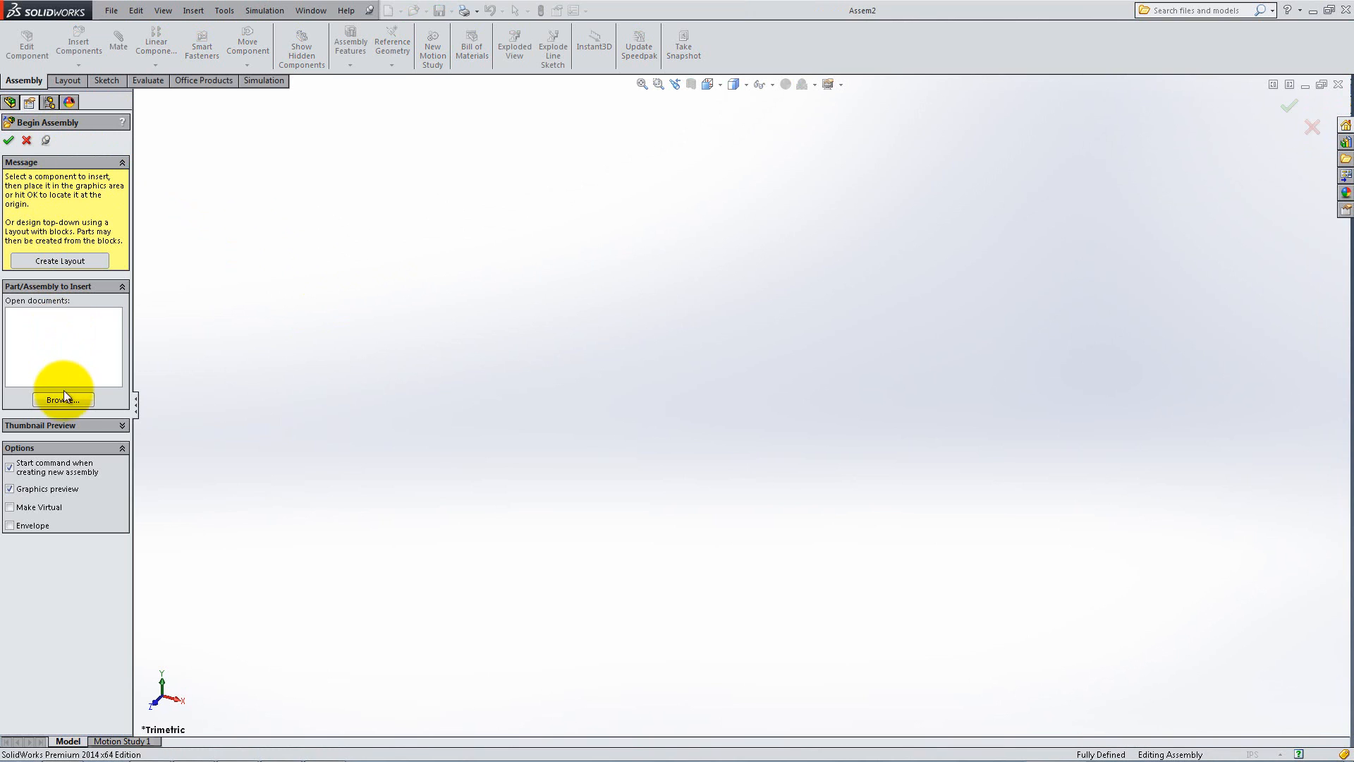
# Insert the short and outer C-channels and set Short C-channel<1> to Float.
pyautogui.click(62, 399)
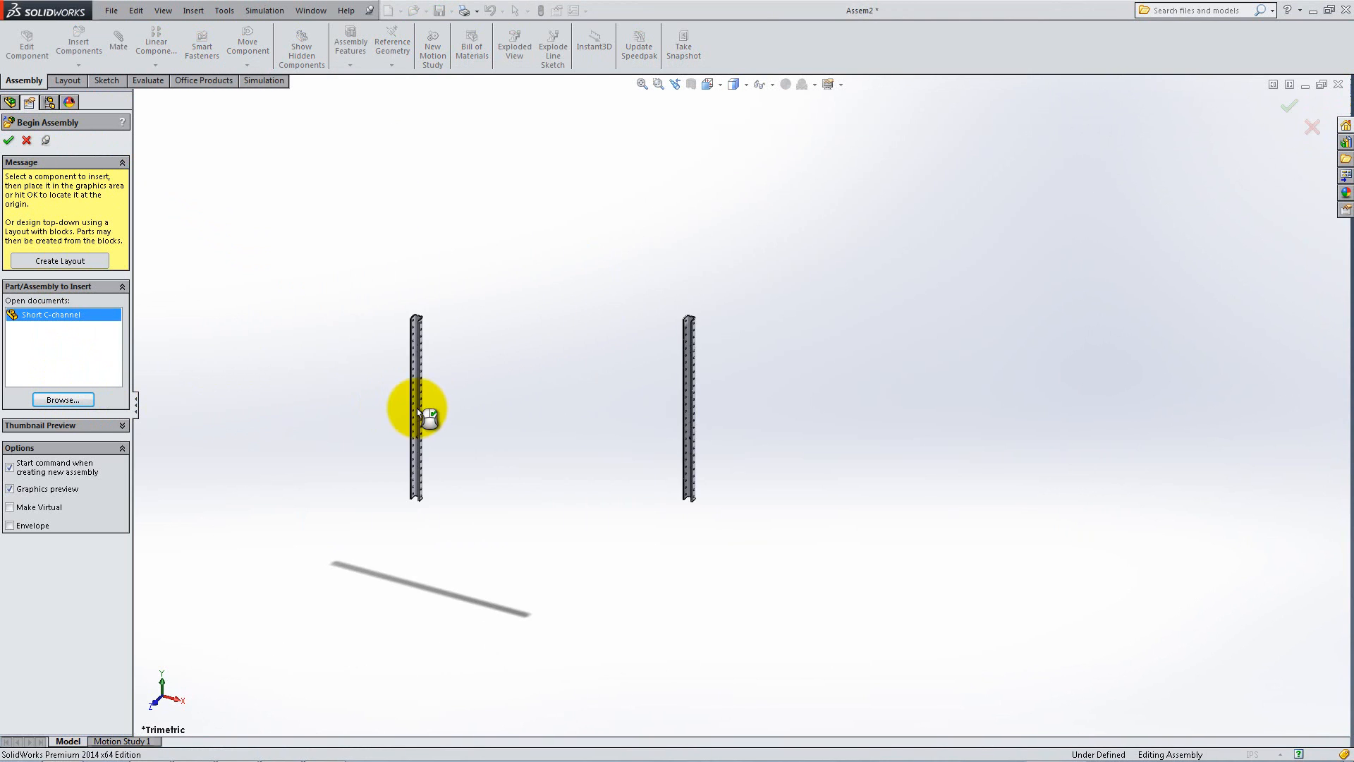
pyautogui.click(60, 400)
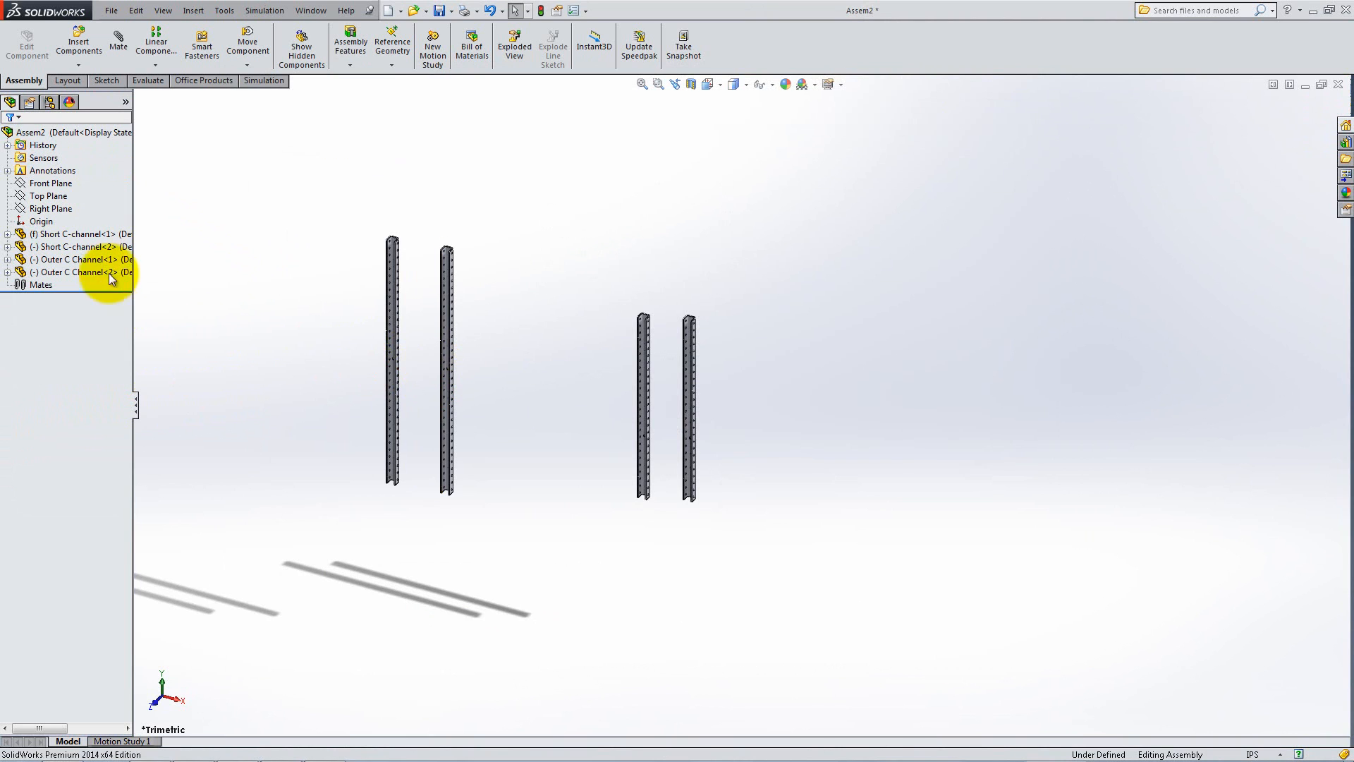
pyautogui.rightClick(78, 234)
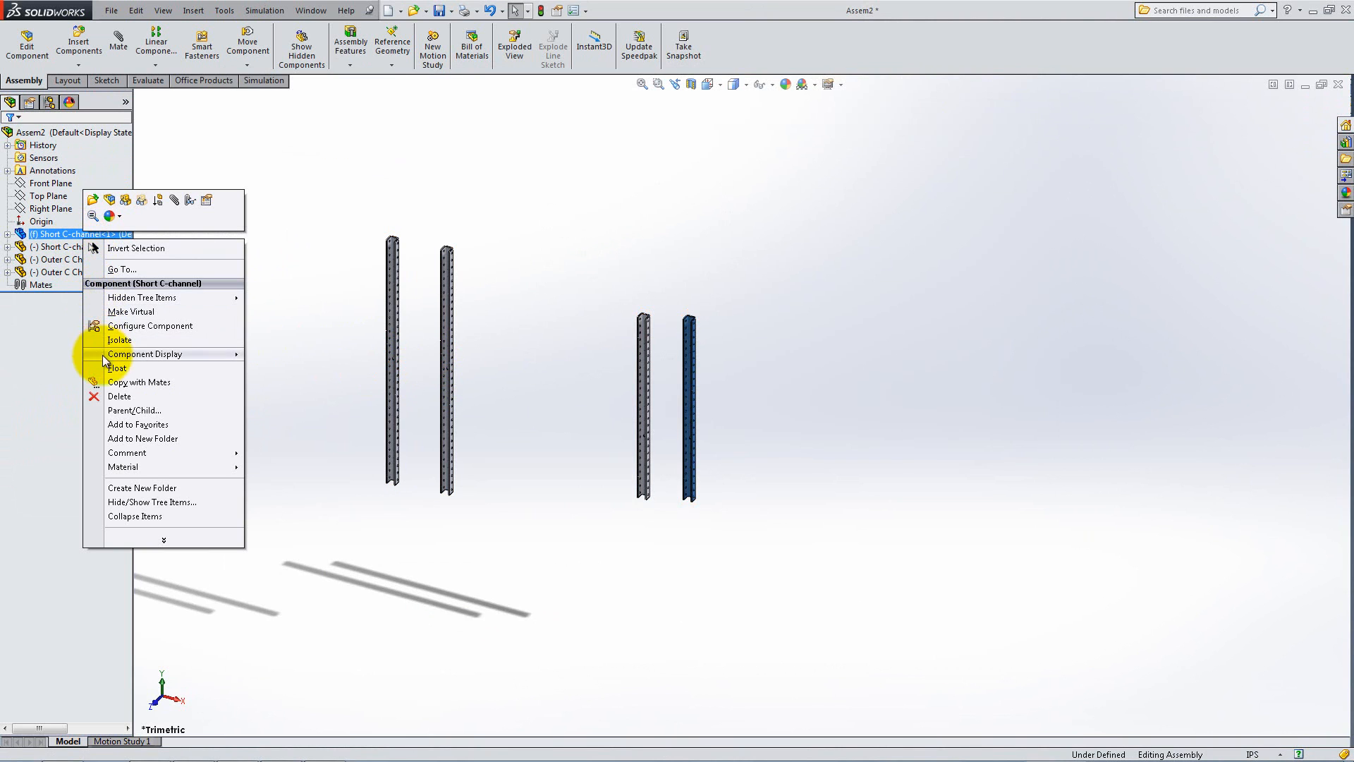
pyautogui.click(103, 371)
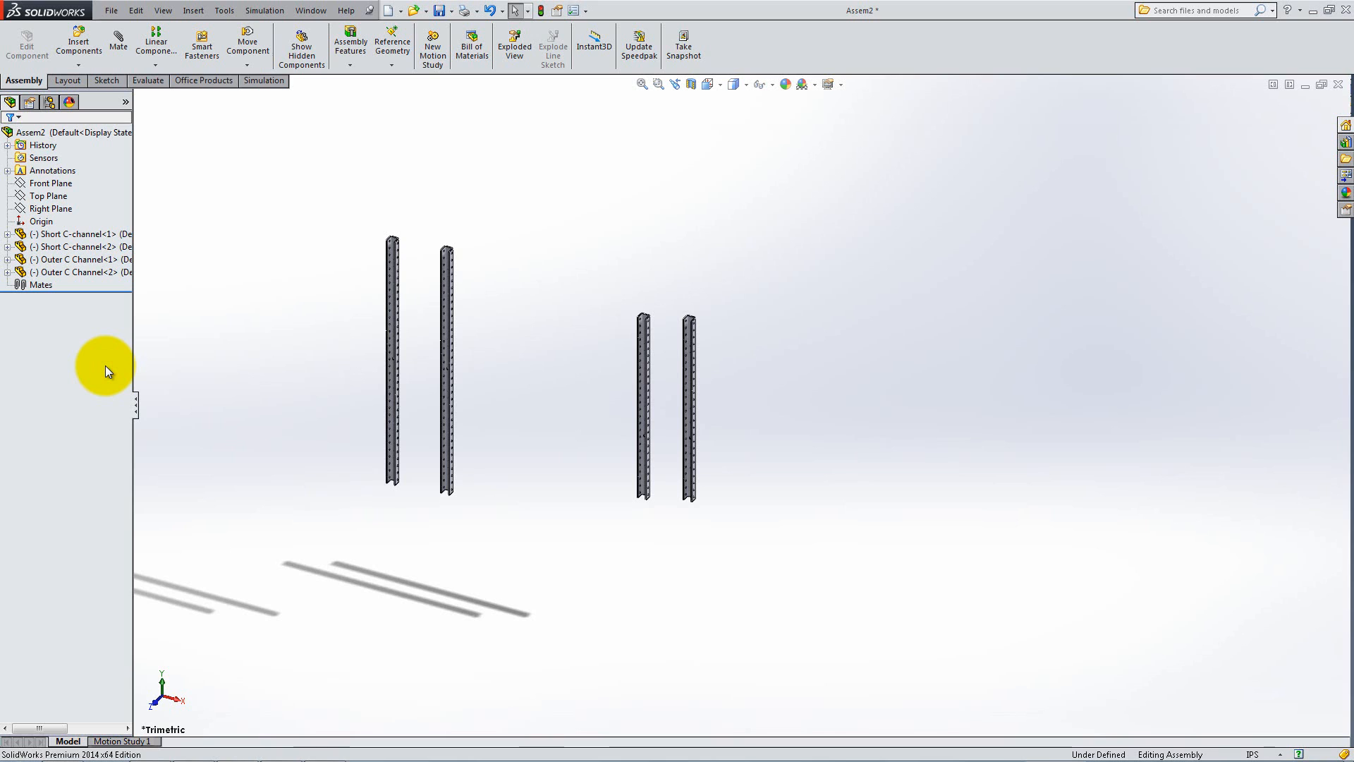
# Mate the outer C-channel's plane to the Right Plane so it lies horizontally.
pyautogui.click(117, 41)
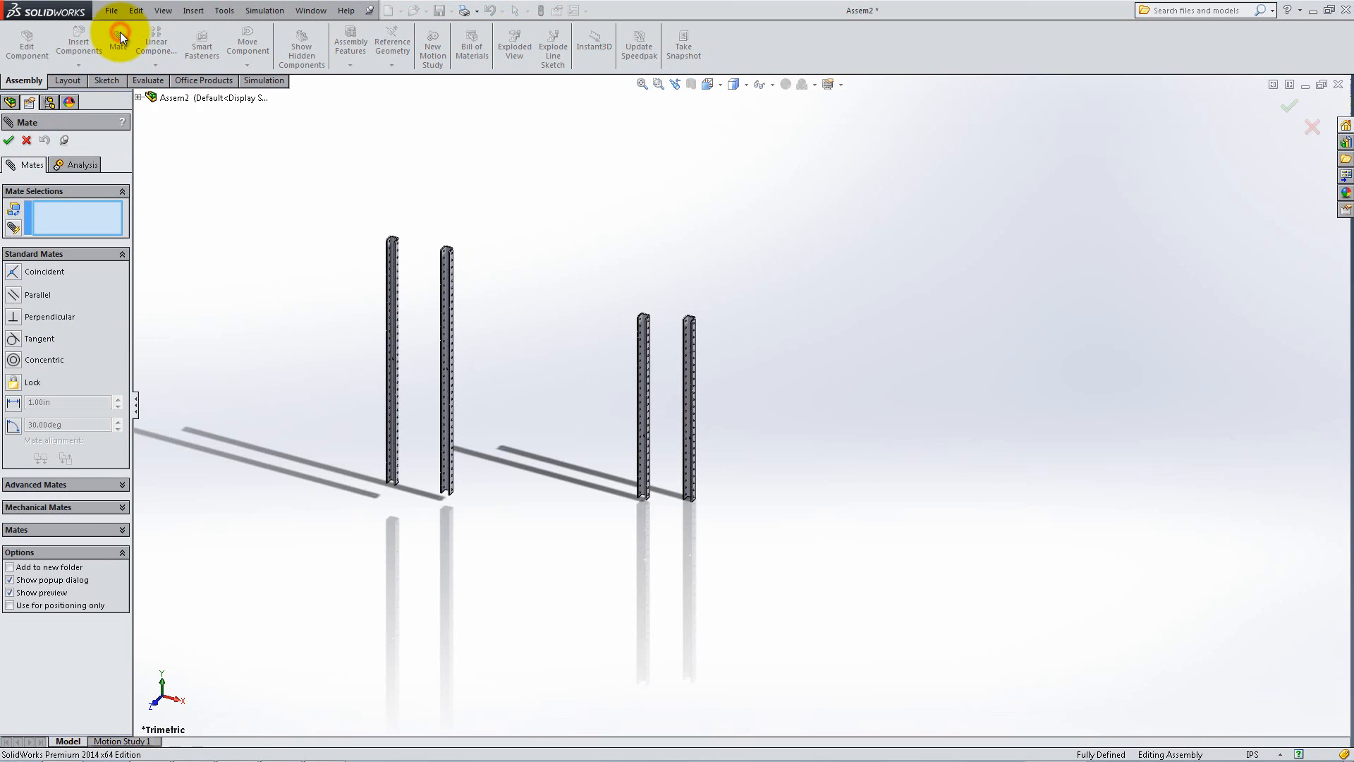
pyautogui.click(139, 101)
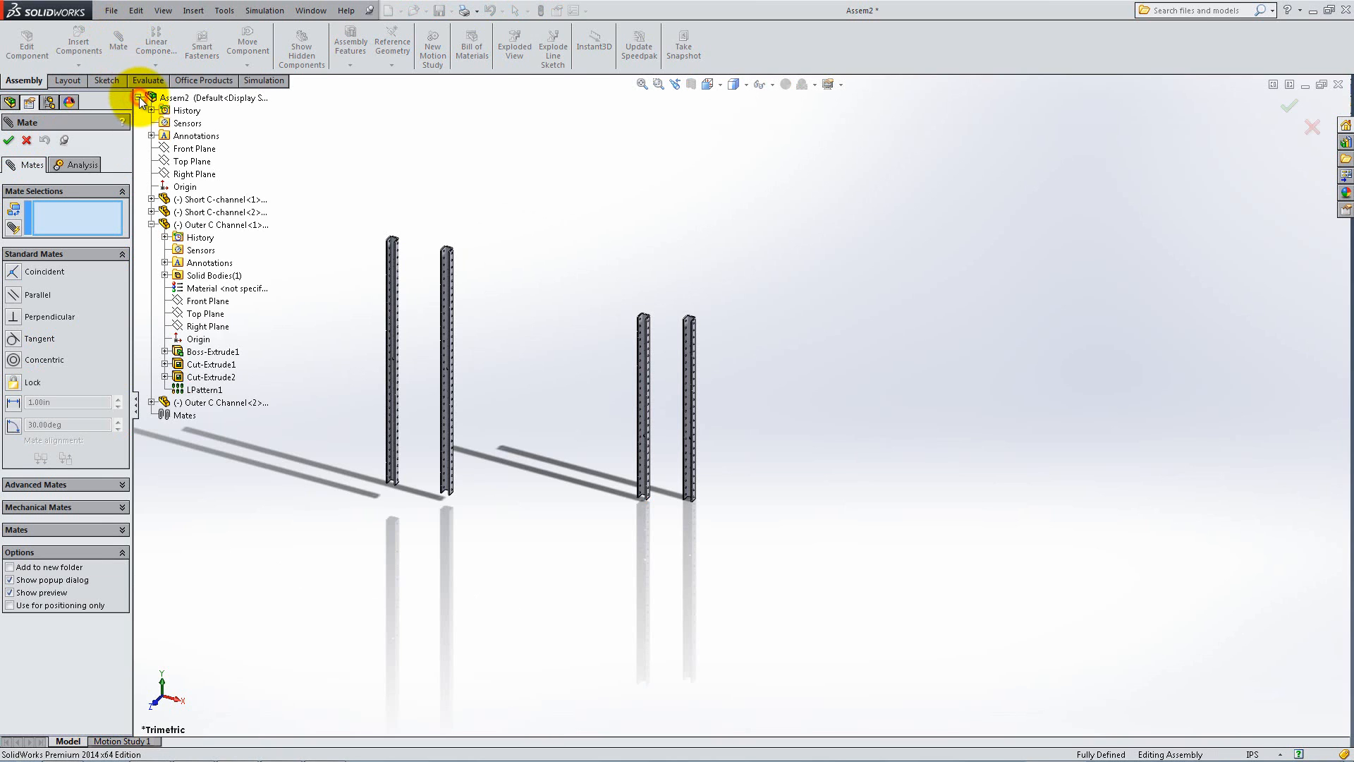
pyautogui.click(190, 161)
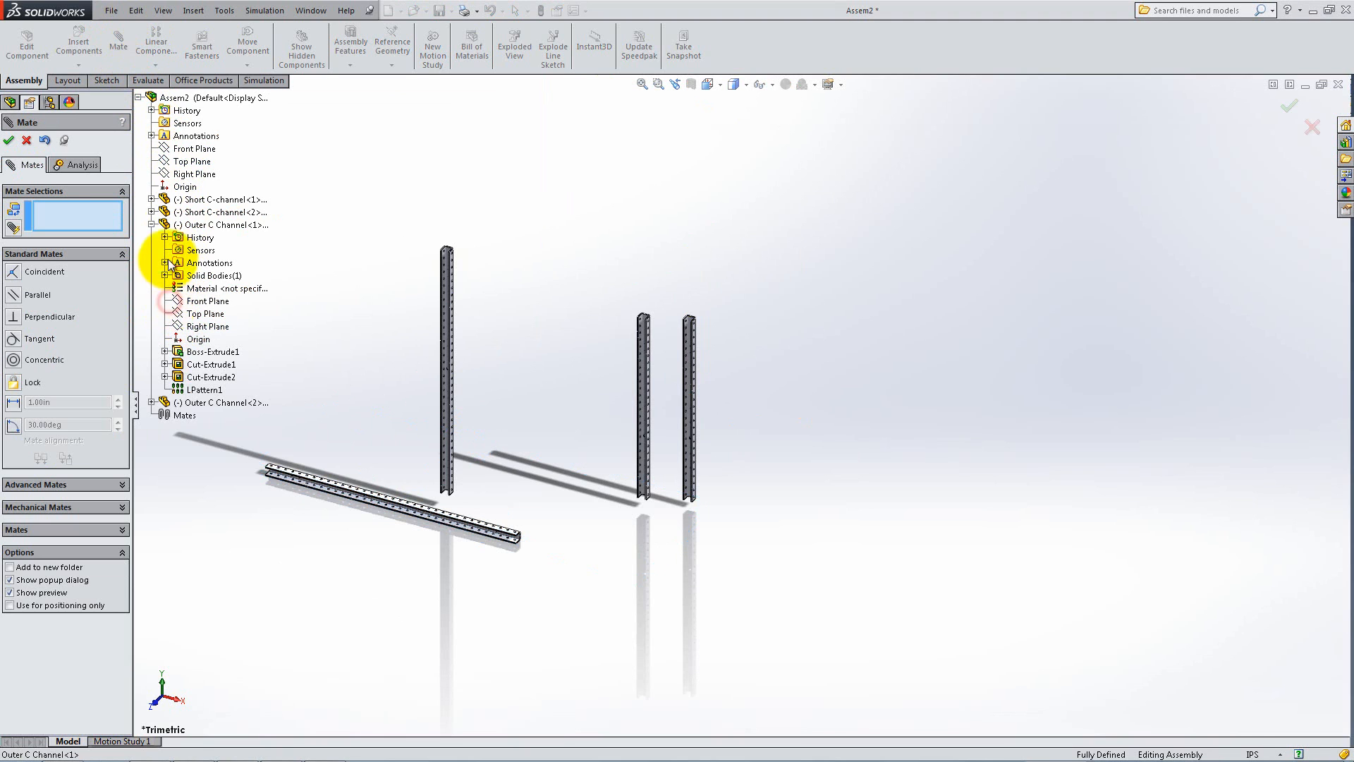
pyautogui.click(195, 148)
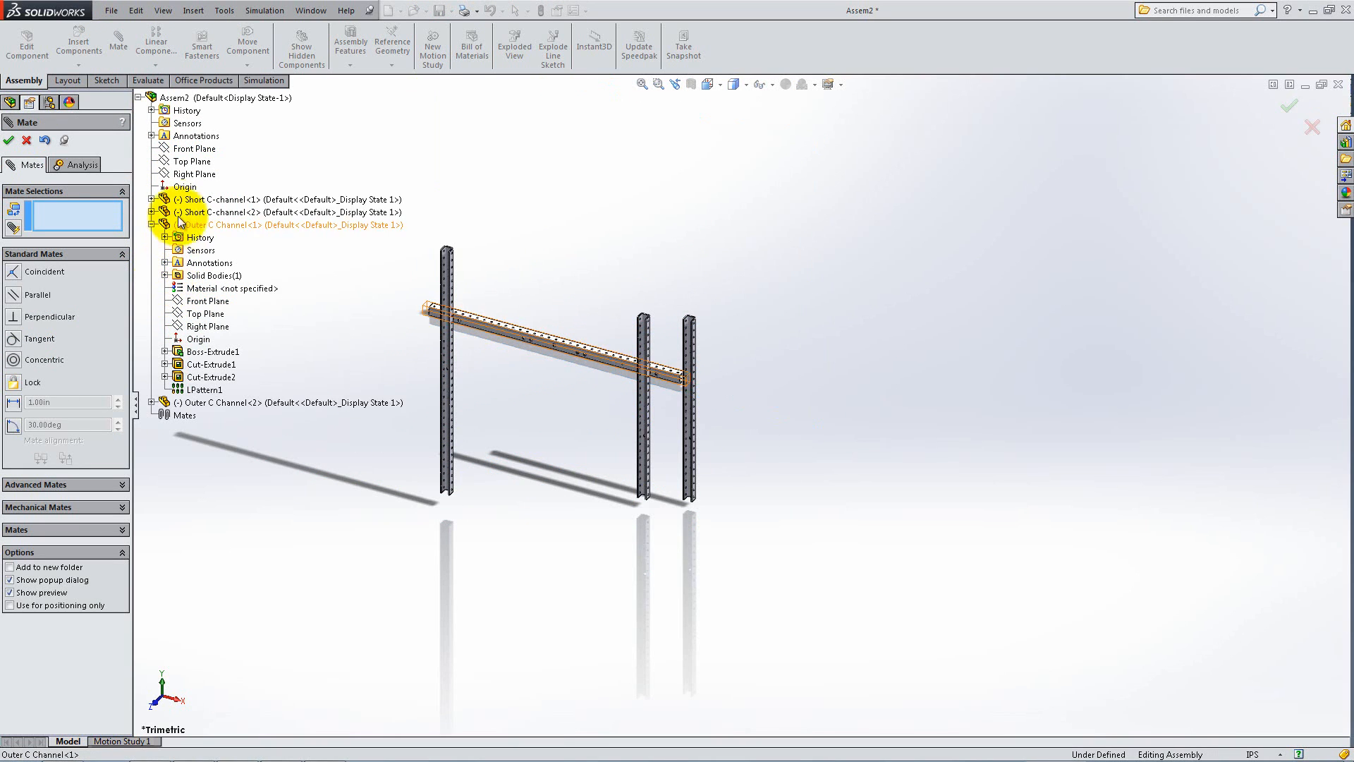
pyautogui.click(194, 173)
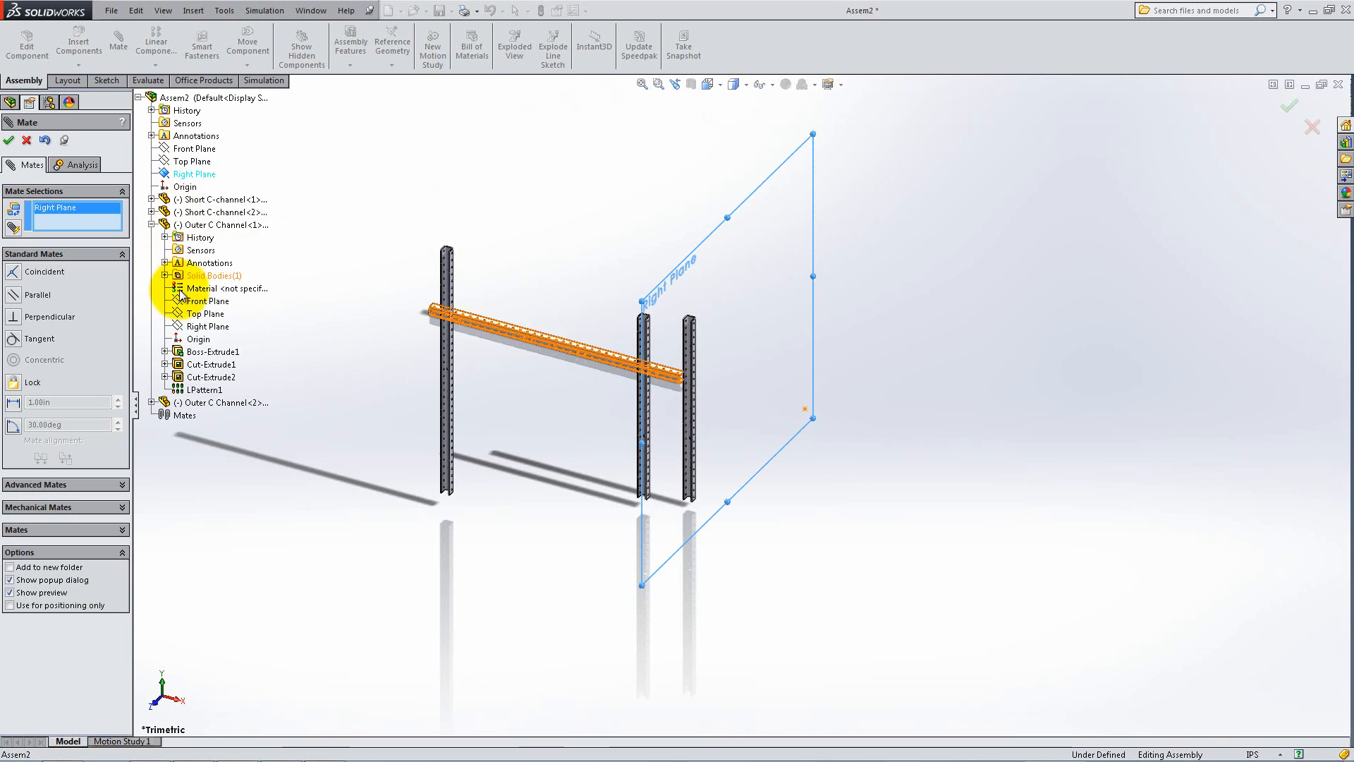
pyautogui.click(207, 313)
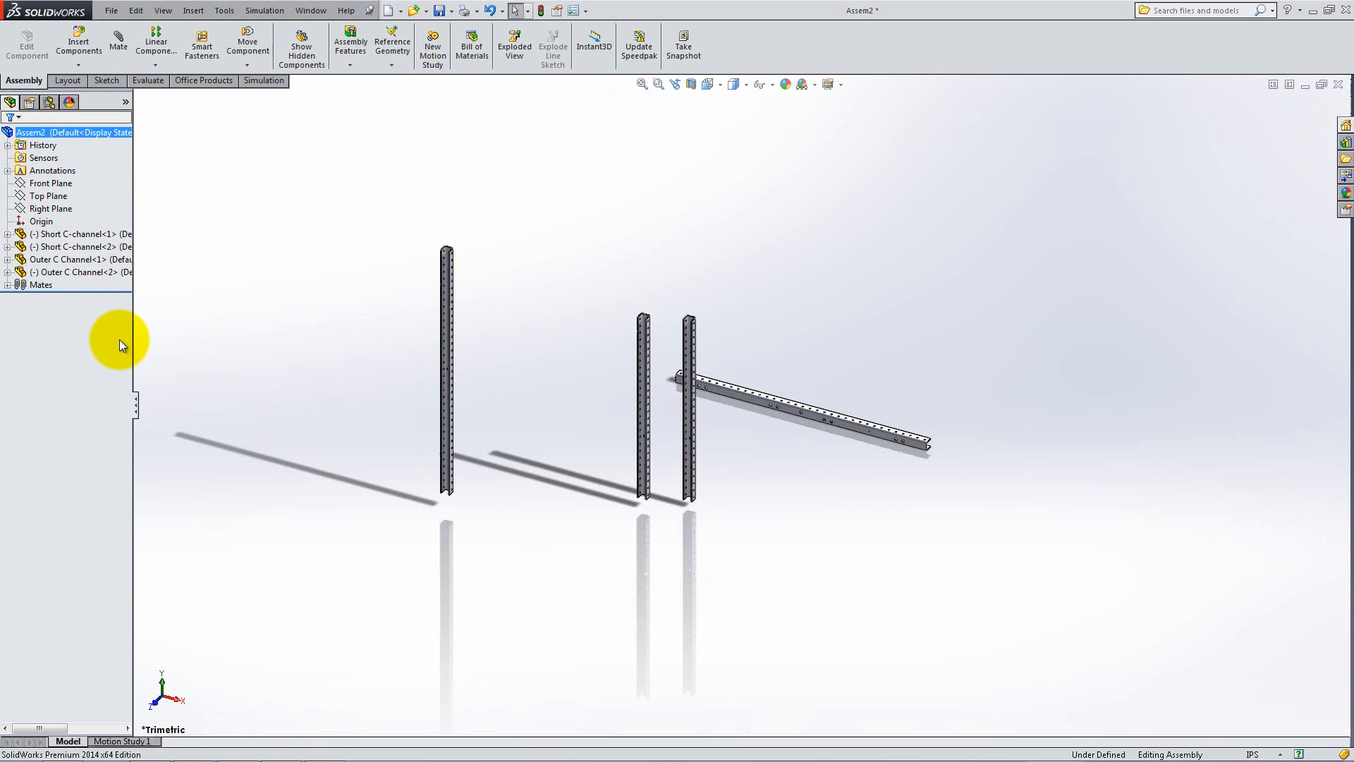
# Add coincident mates between channel faces to close the rectangular frame.
pyautogui.click(117, 44)
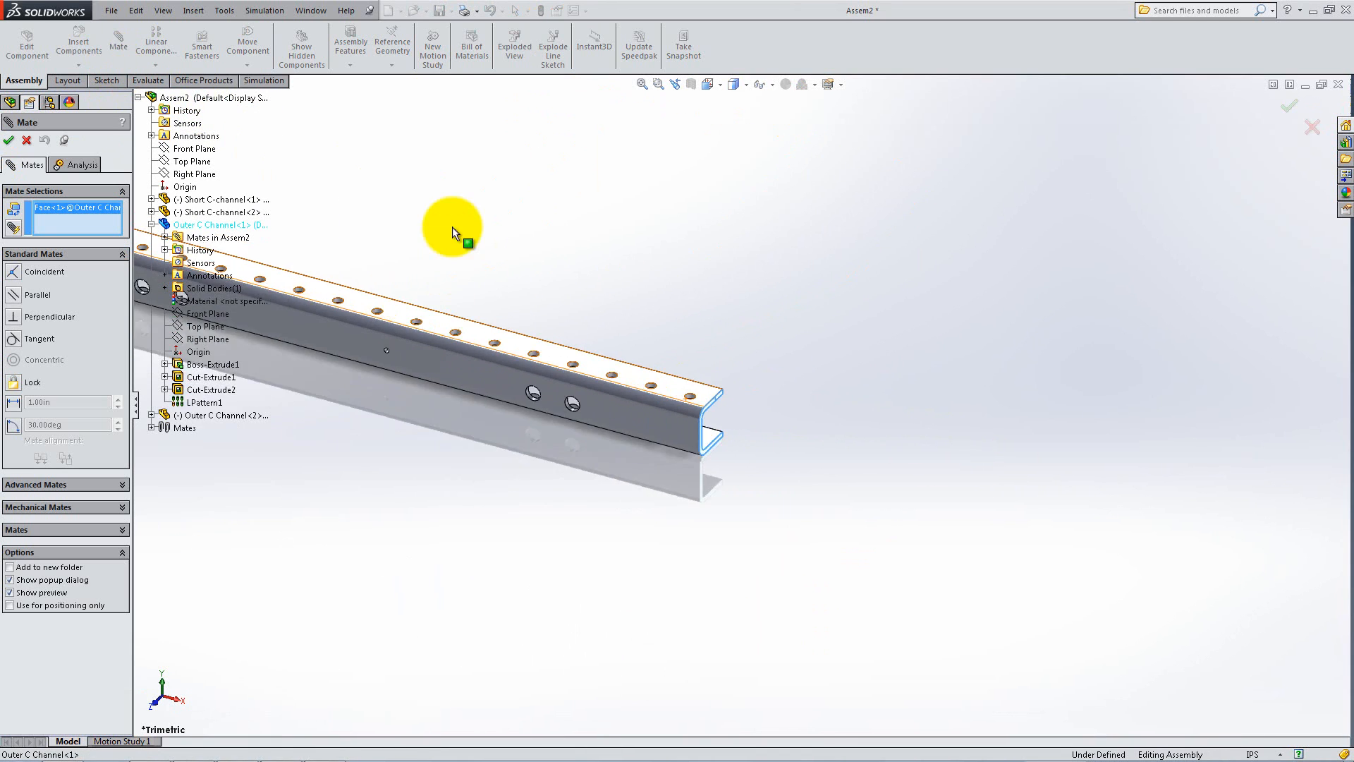
pyautogui.click(542, 336)
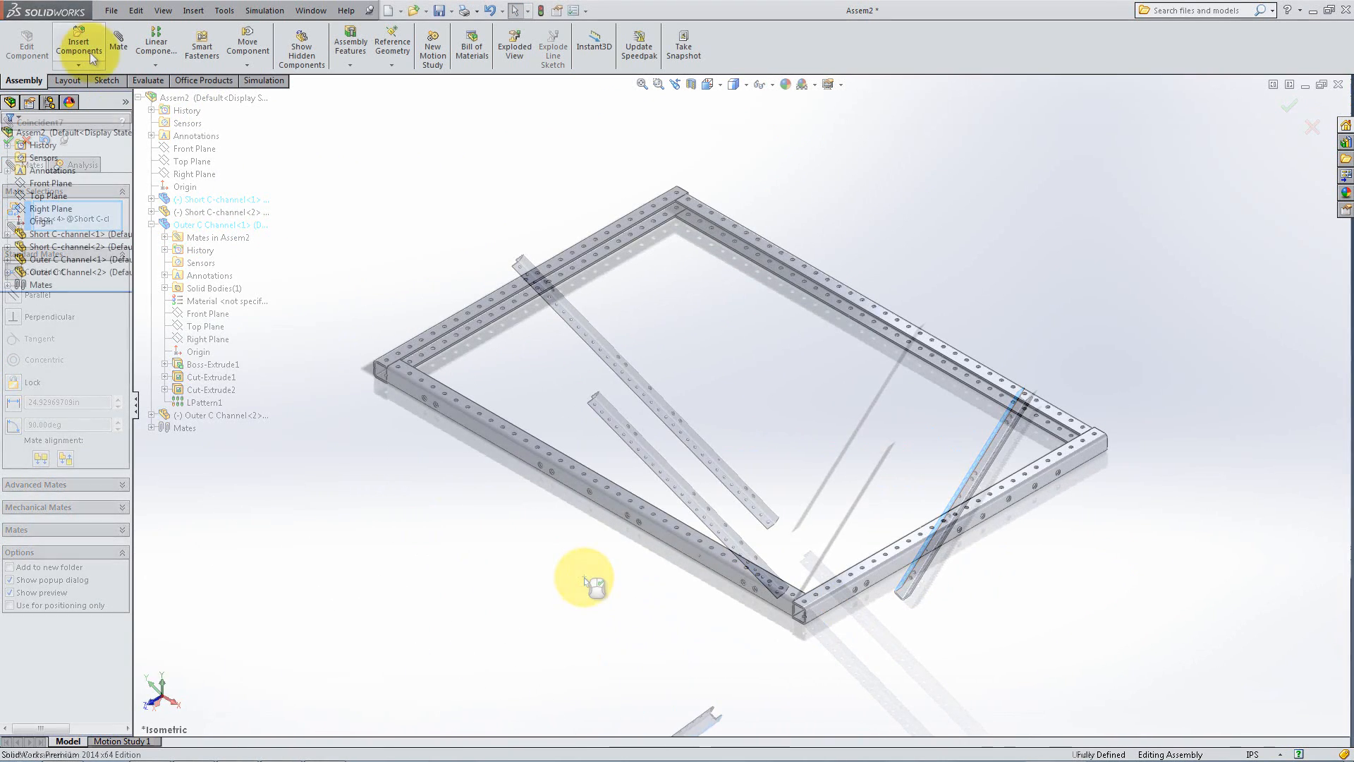
# Insert an Inner C-Channel and mate it coincident to the short channel's face, alignment flipped.
pyautogui.click(77, 45)
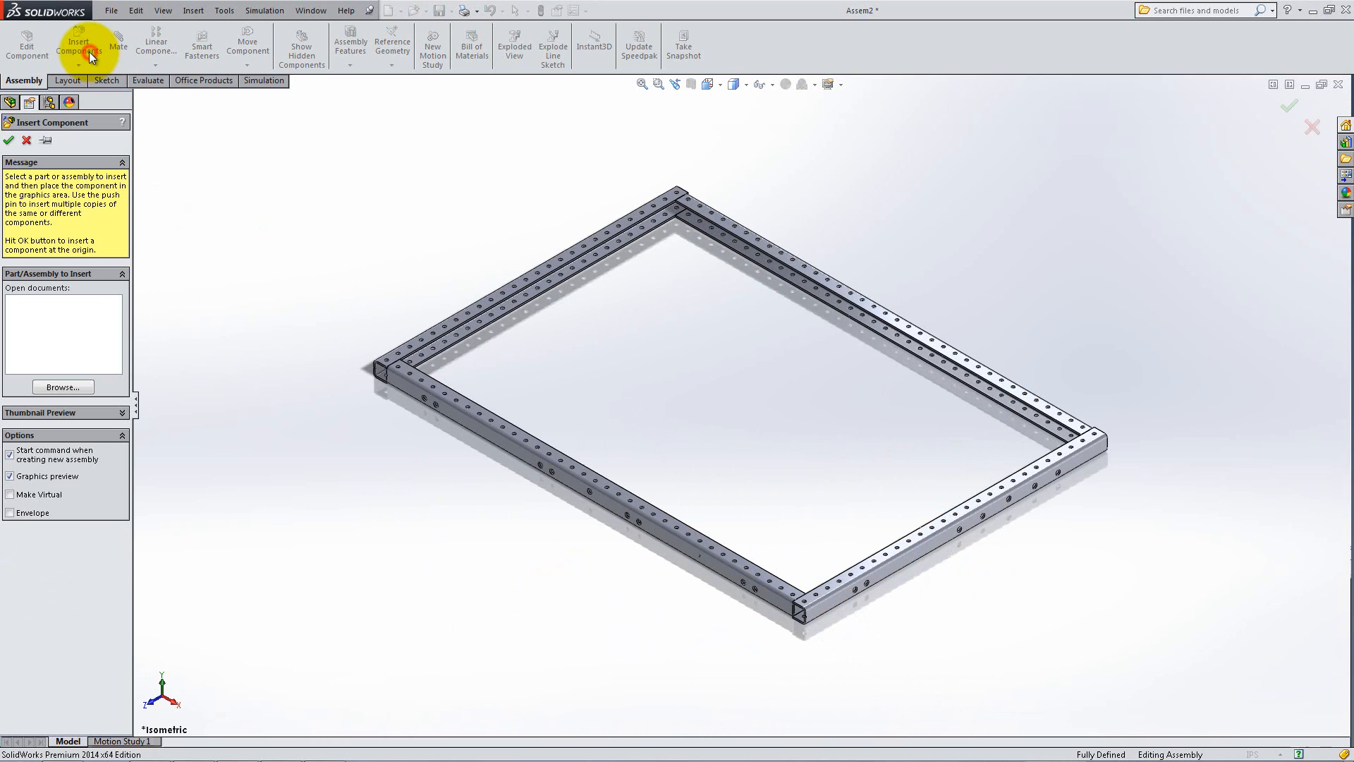
pyautogui.click(62, 387)
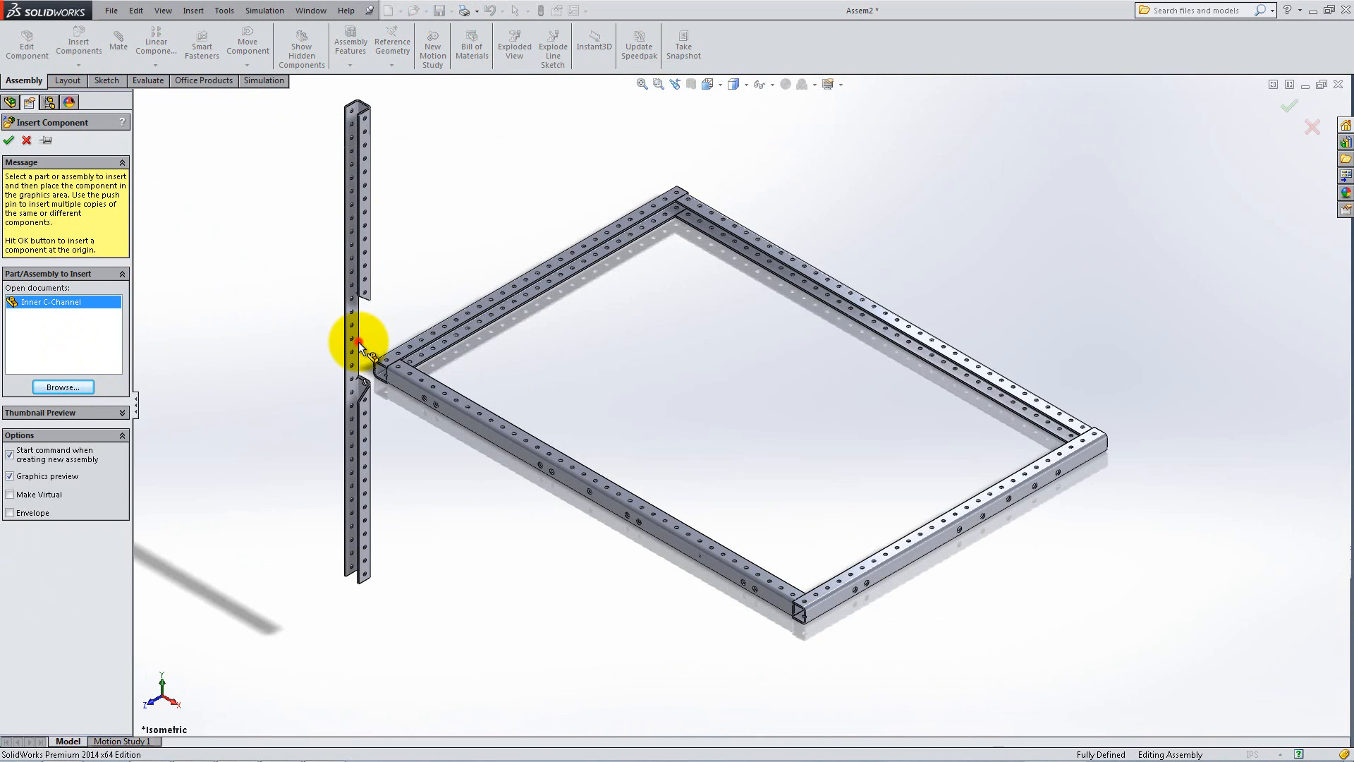
pyautogui.click(117, 36)
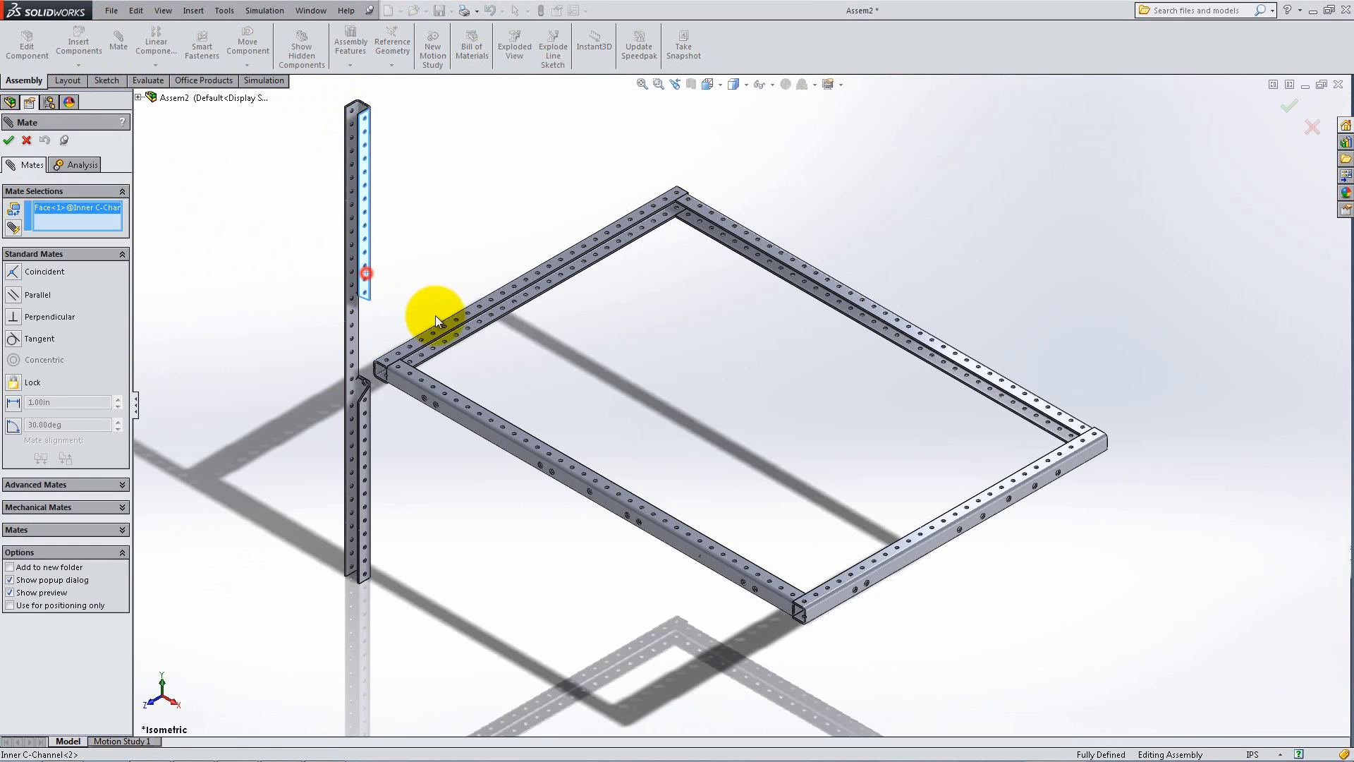
pyautogui.click(436, 321)
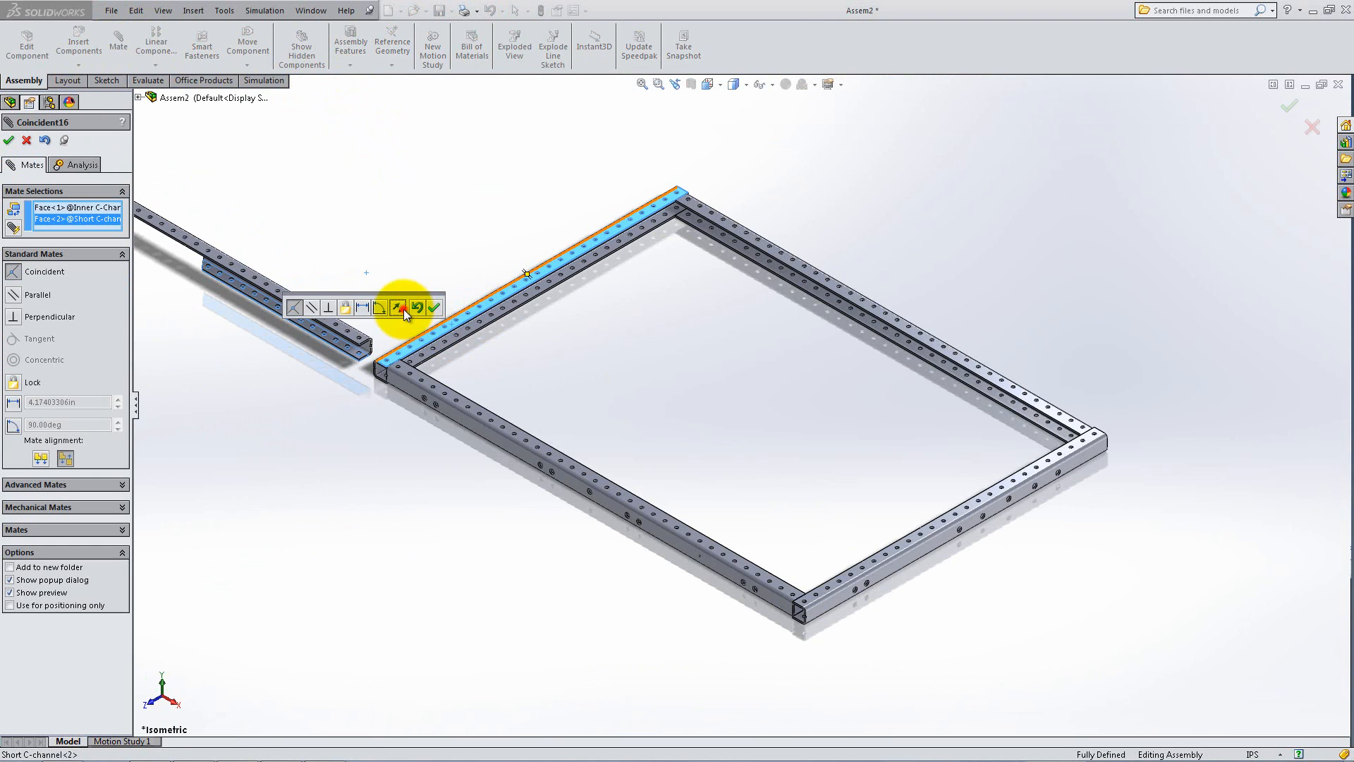
pyautogui.click(433, 309)
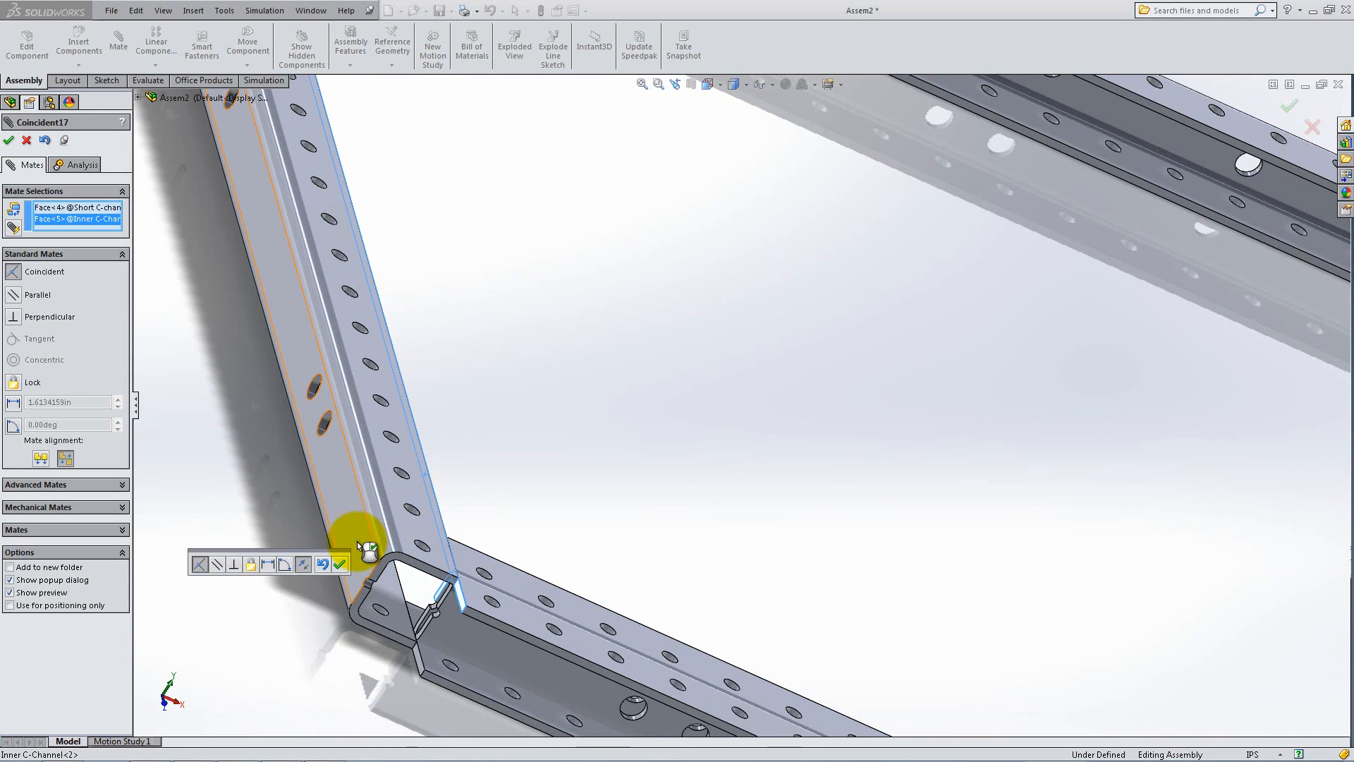
# Add a 3.875 in distance mate, flipped, between the outer channel edge and inner channel face.
pyautogui.click(344, 563)
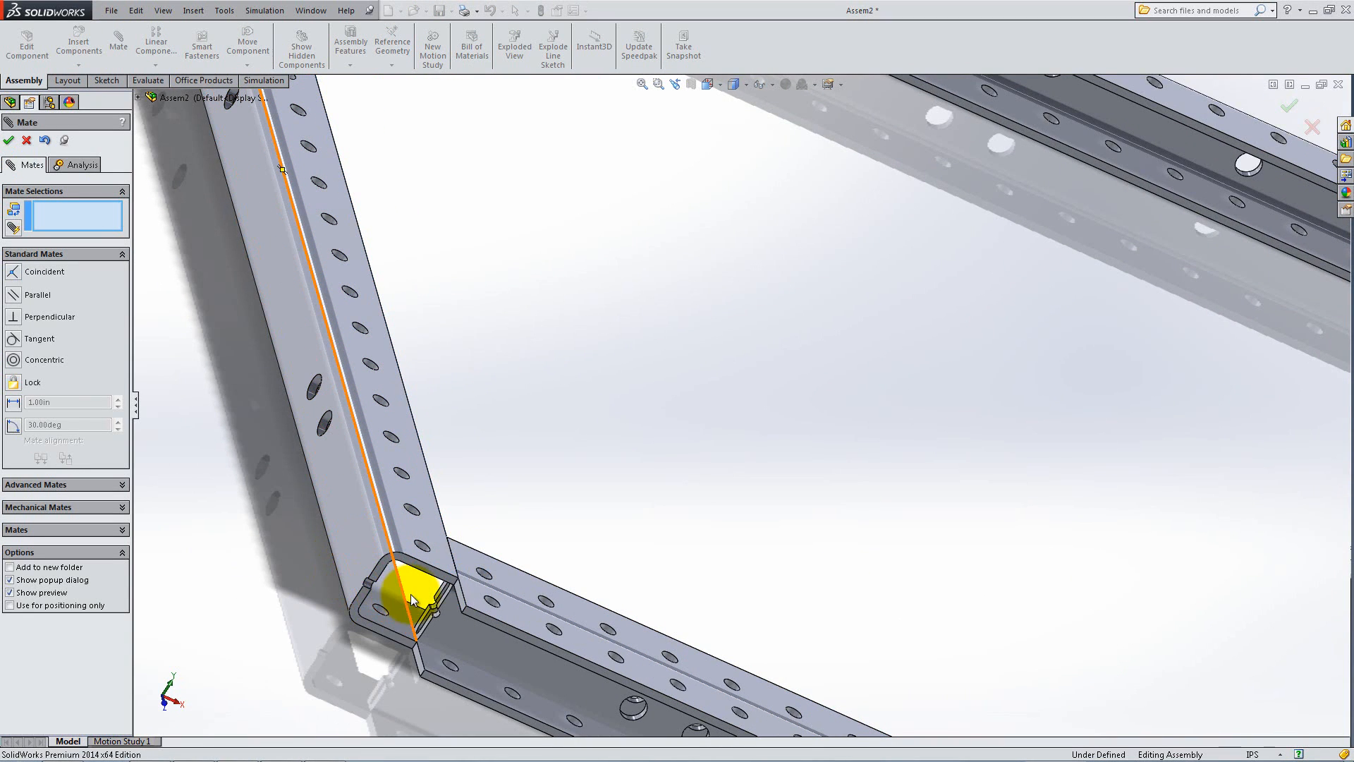
pyautogui.click(536, 579)
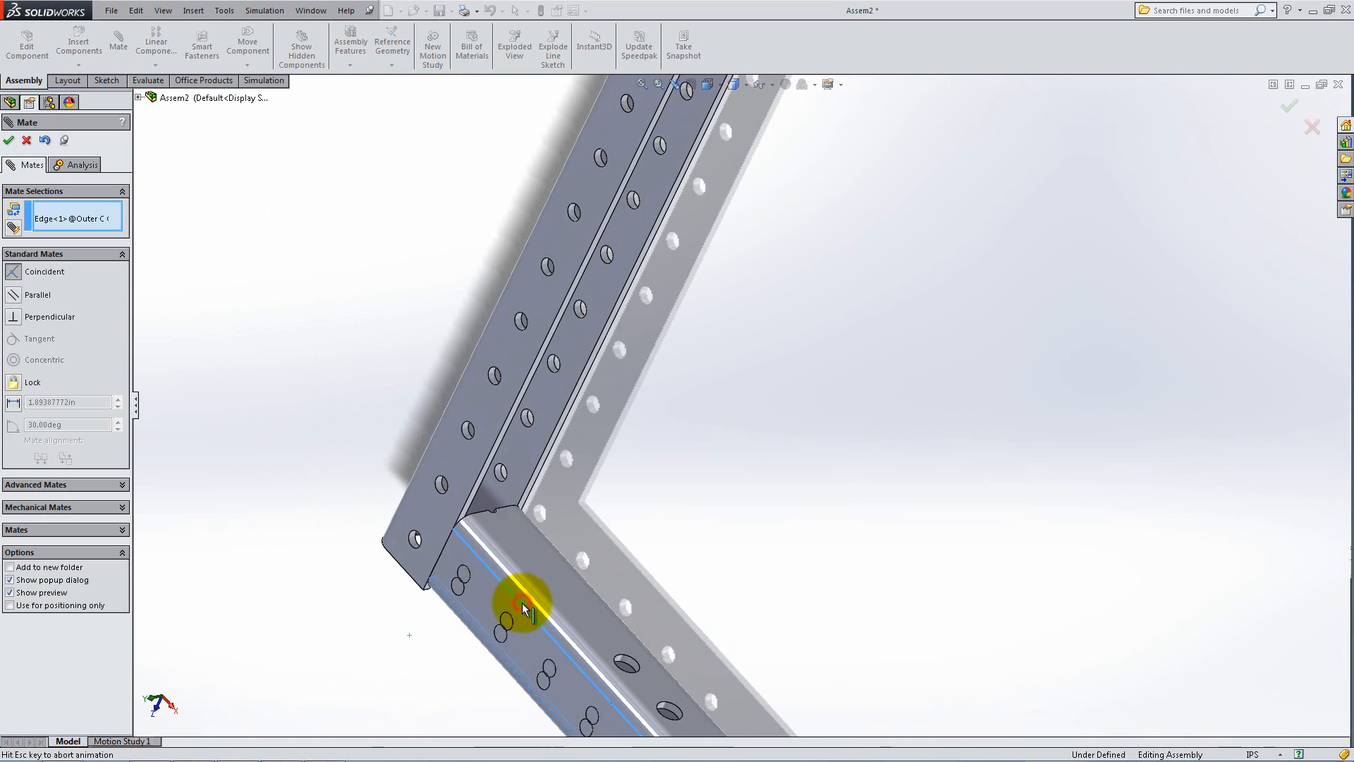
pyautogui.click(522, 601)
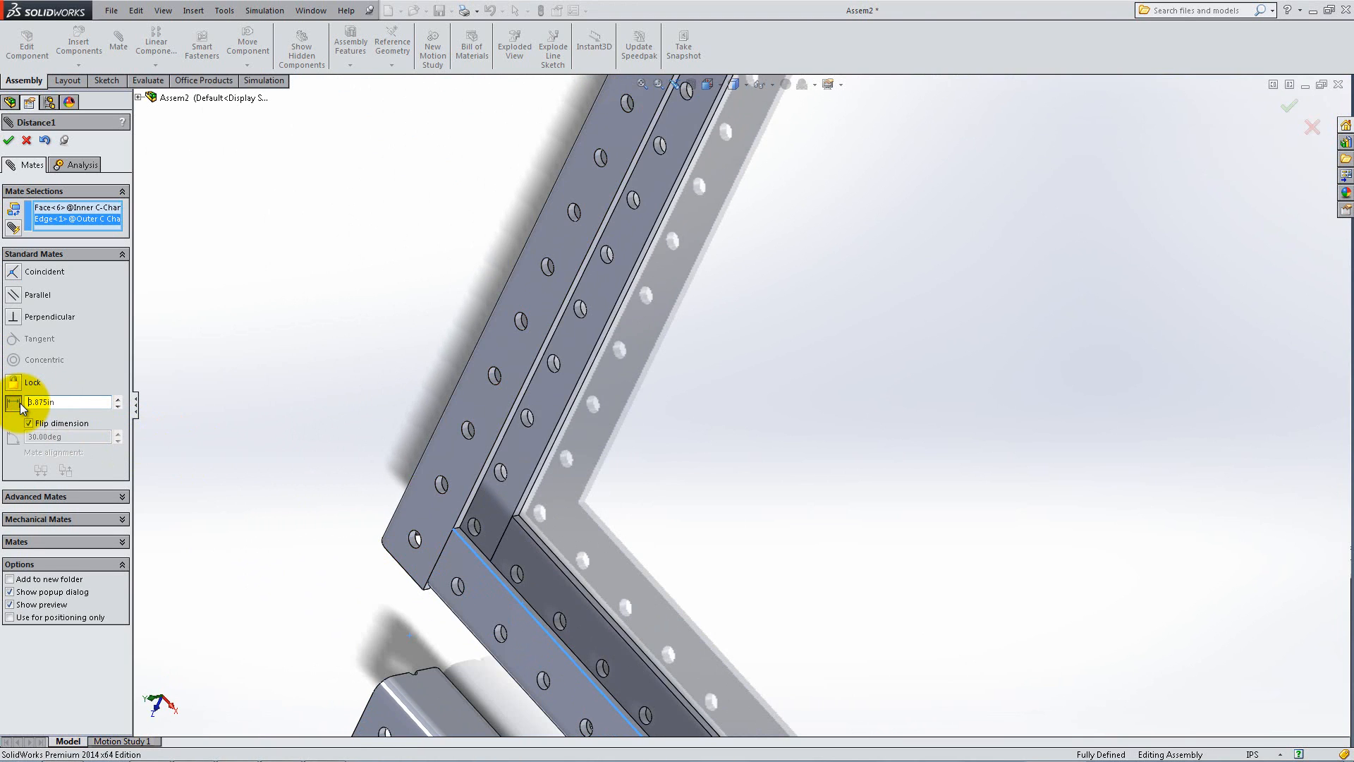
pyautogui.click(29, 422)
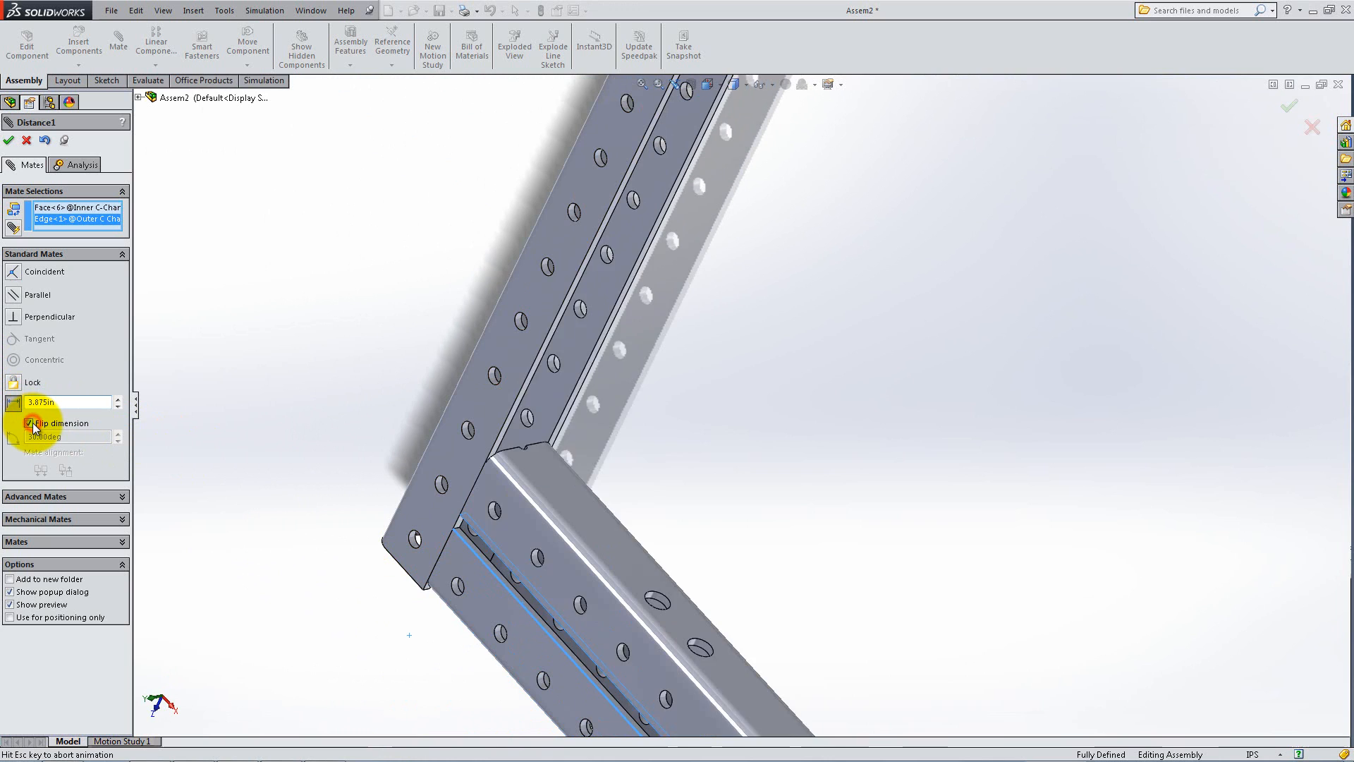
pyautogui.click(8, 140)
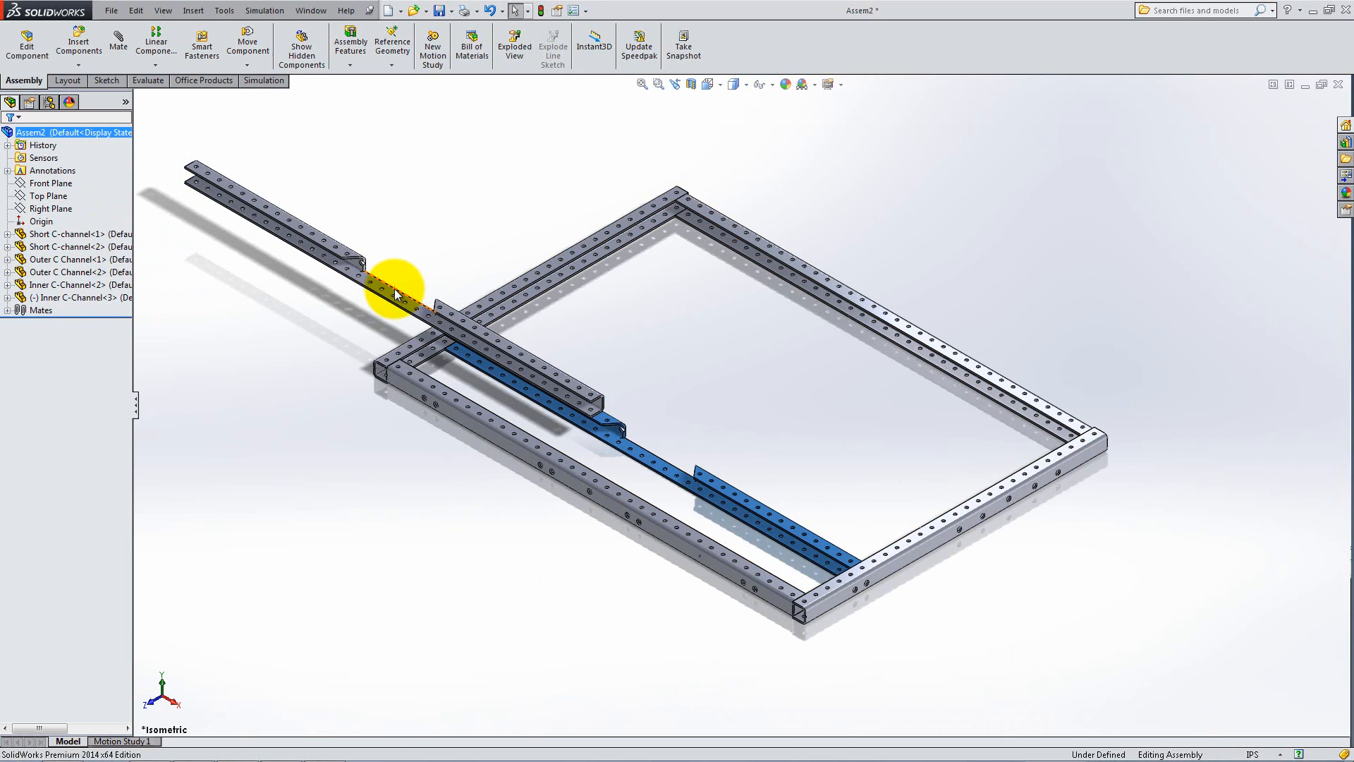
# Mate the second Inner C-Channel coincident with flipped alignment and save as chassis.SLDASM.
pyautogui.click(117, 43)
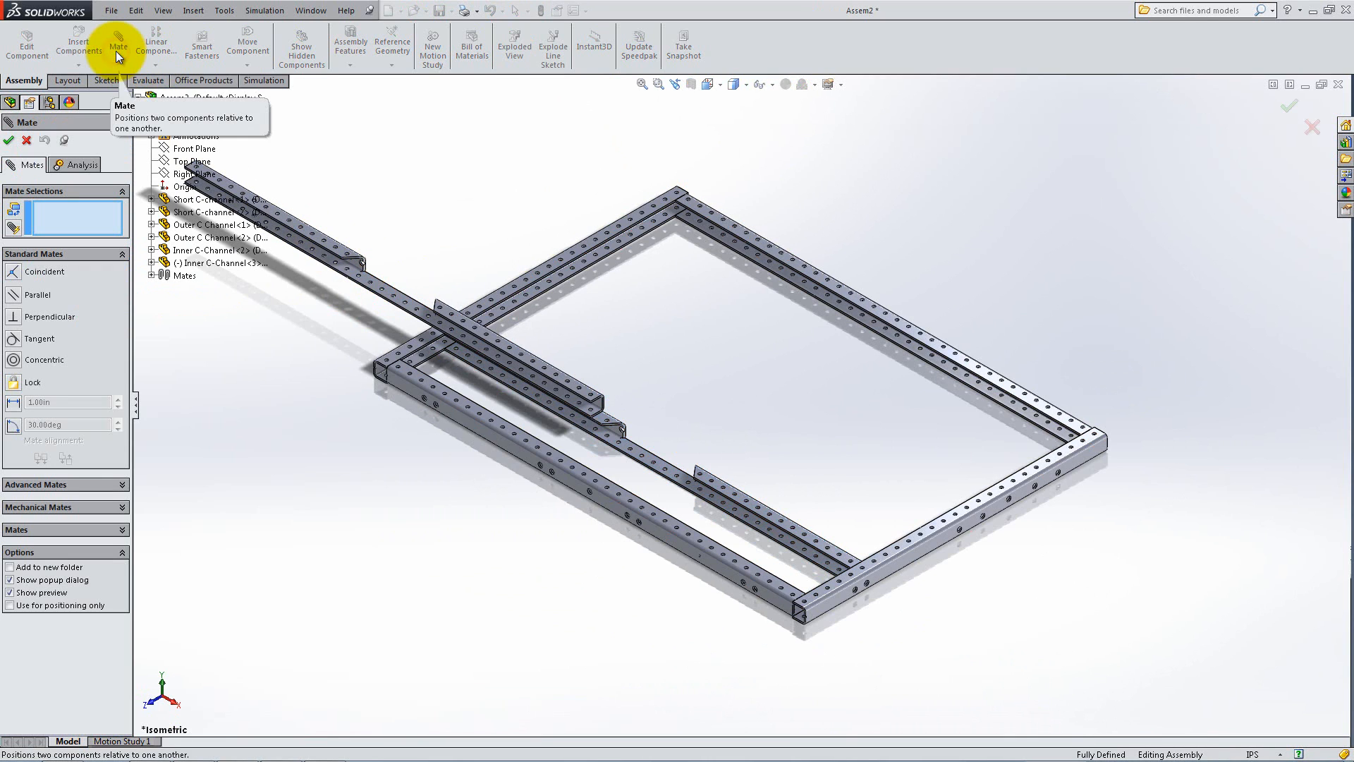
pyautogui.click(540, 265)
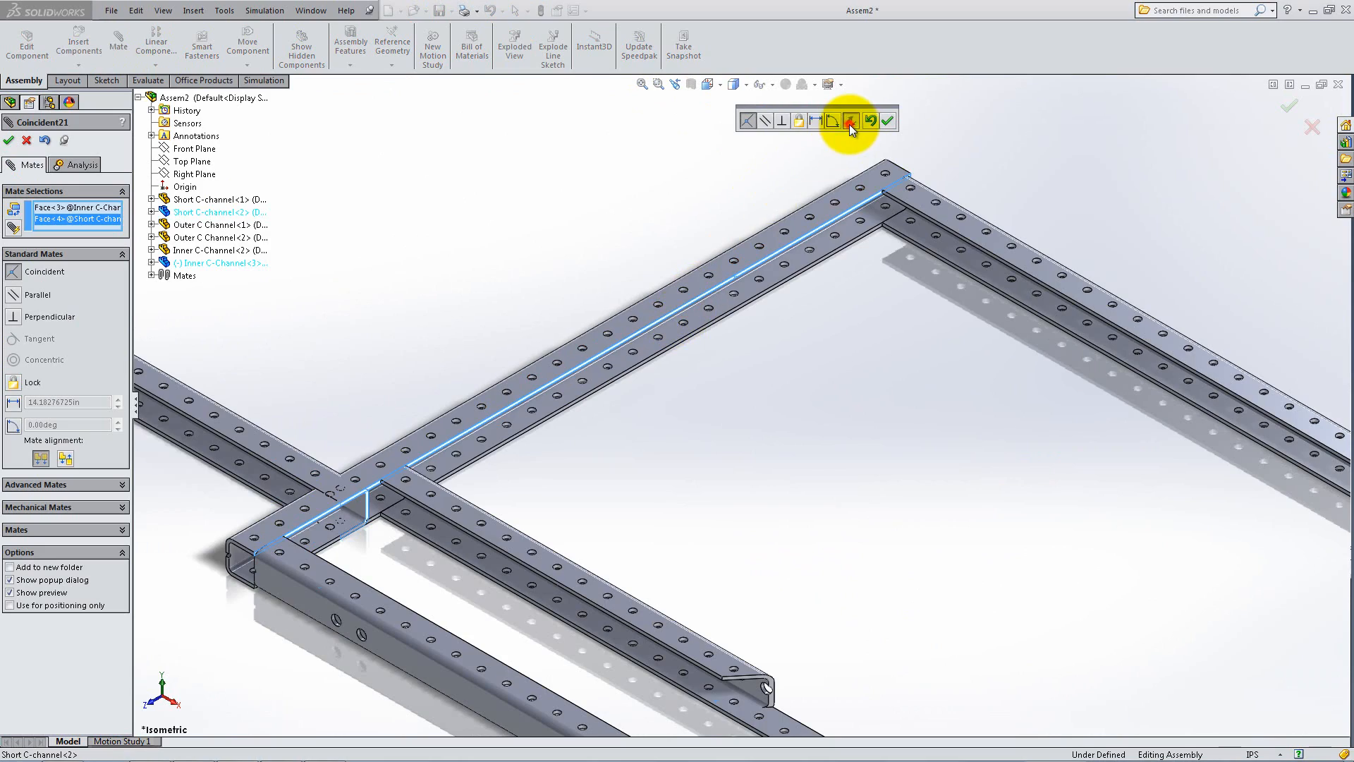
pyautogui.click(851, 118)
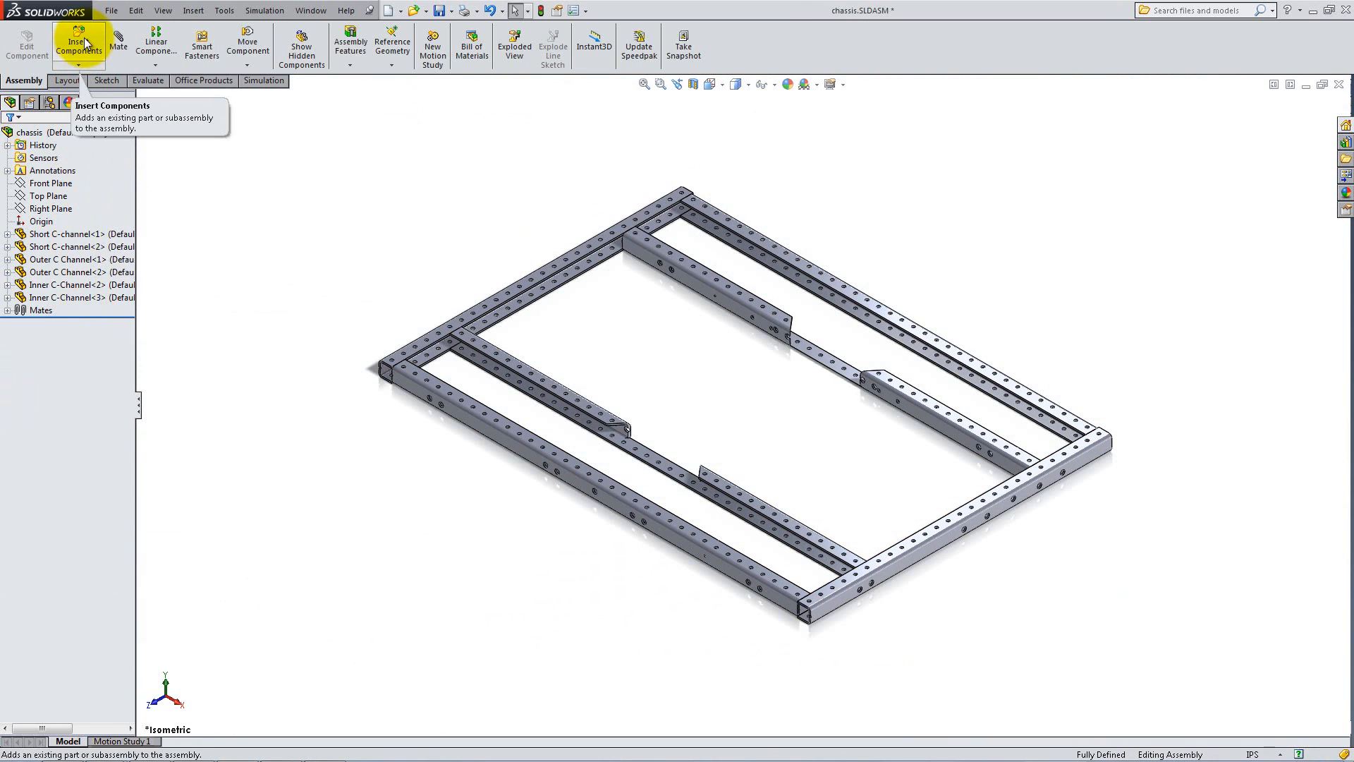
# Insert the corner extrusion and mate its face coincident to the channel face.
pyautogui.click(77, 45)
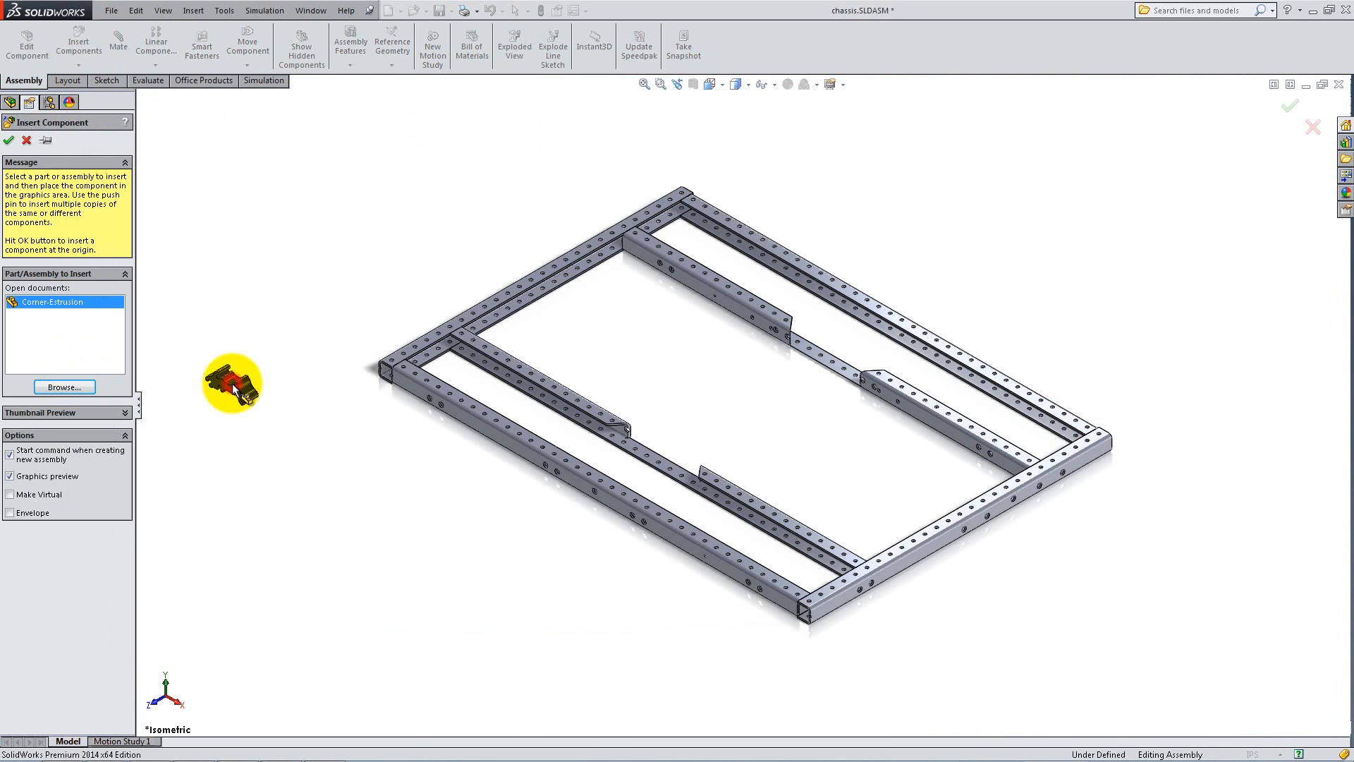
pyautogui.click(9, 140)
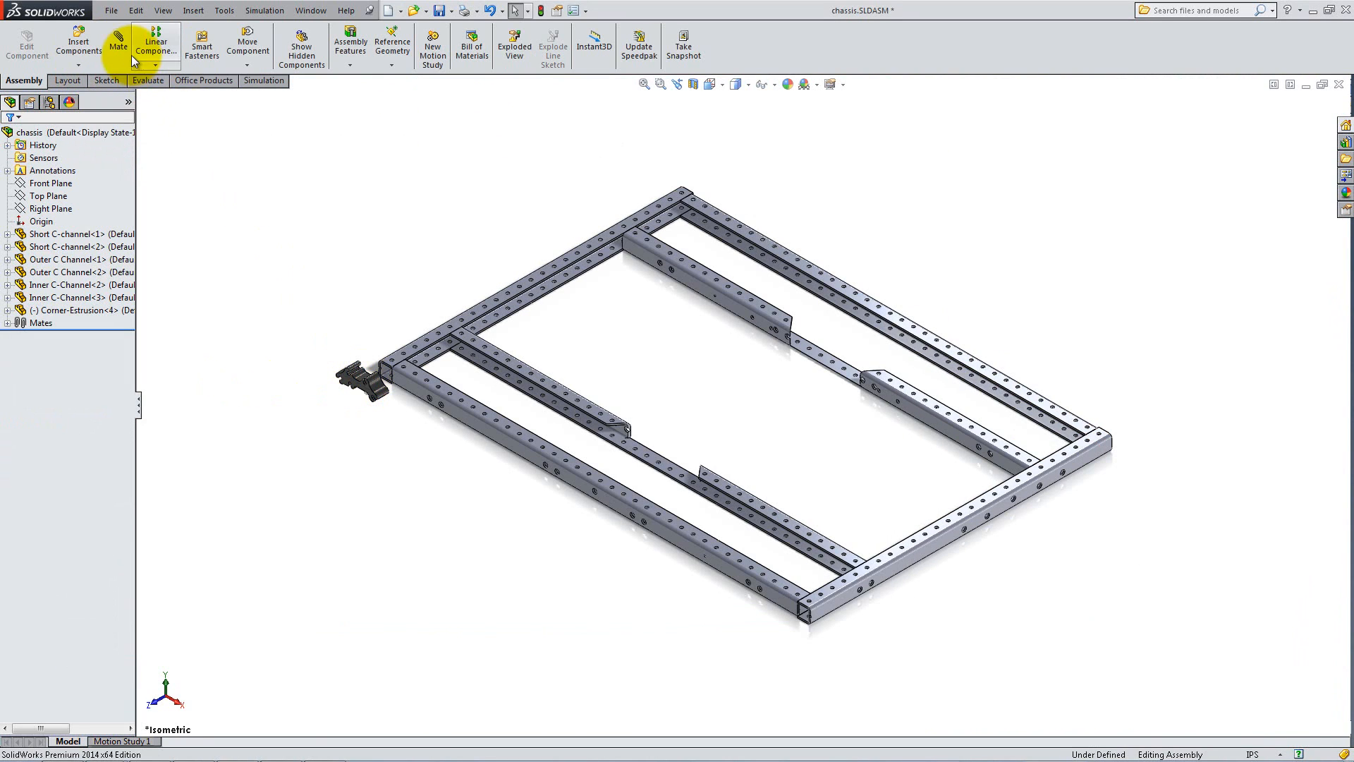
pyautogui.click(117, 44)
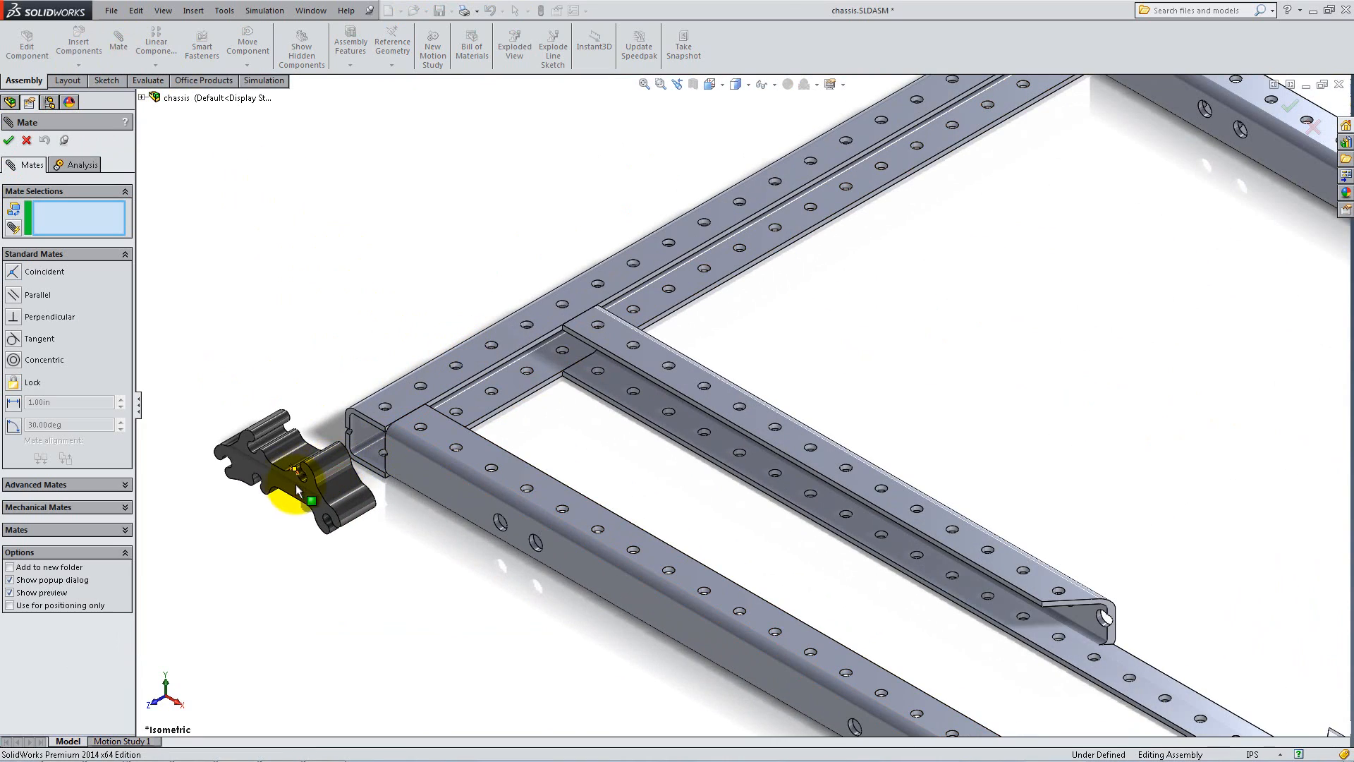
pyautogui.click(414, 440)
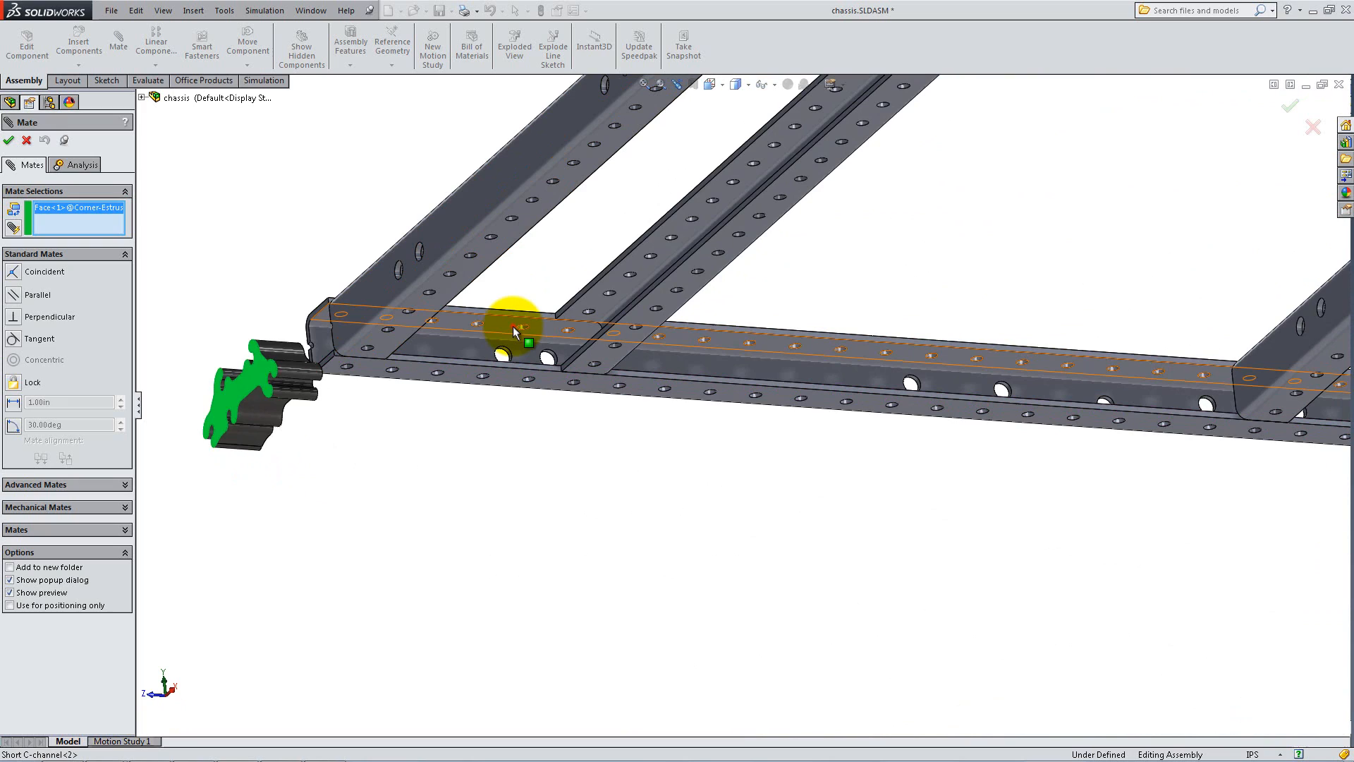
pyautogui.click(514, 324)
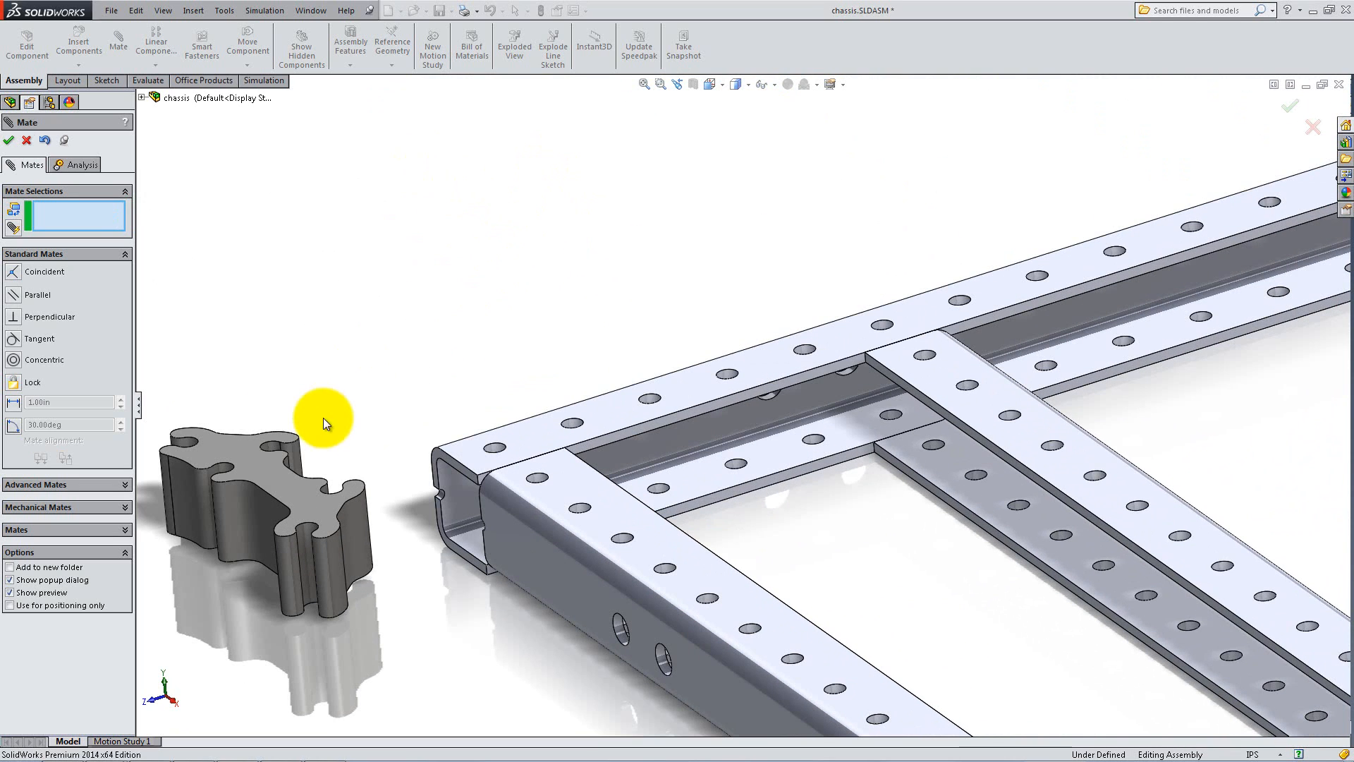
# Make the corner extrusion's hole concentric with the Outer C Channel hole.
pyautogui.click(536, 480)
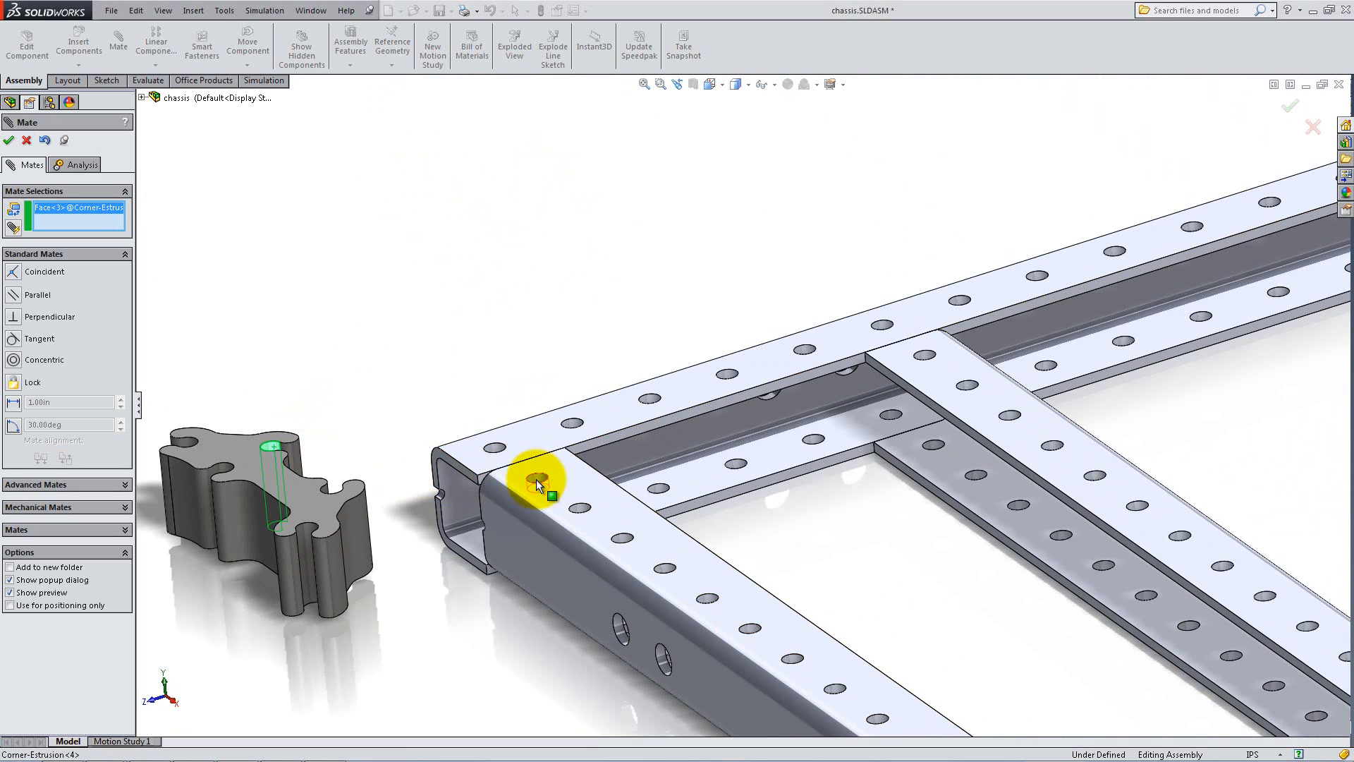
pyautogui.click(533, 481)
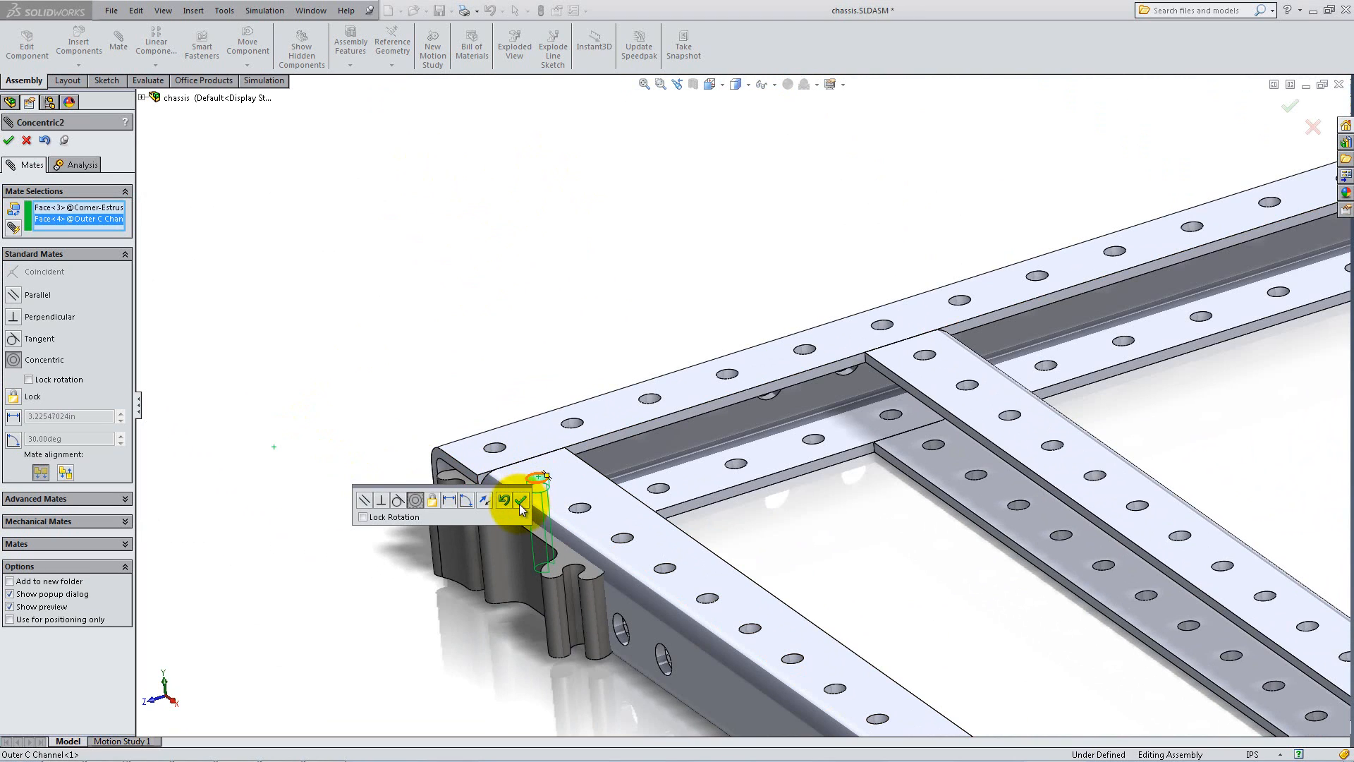
pyautogui.click(519, 501)
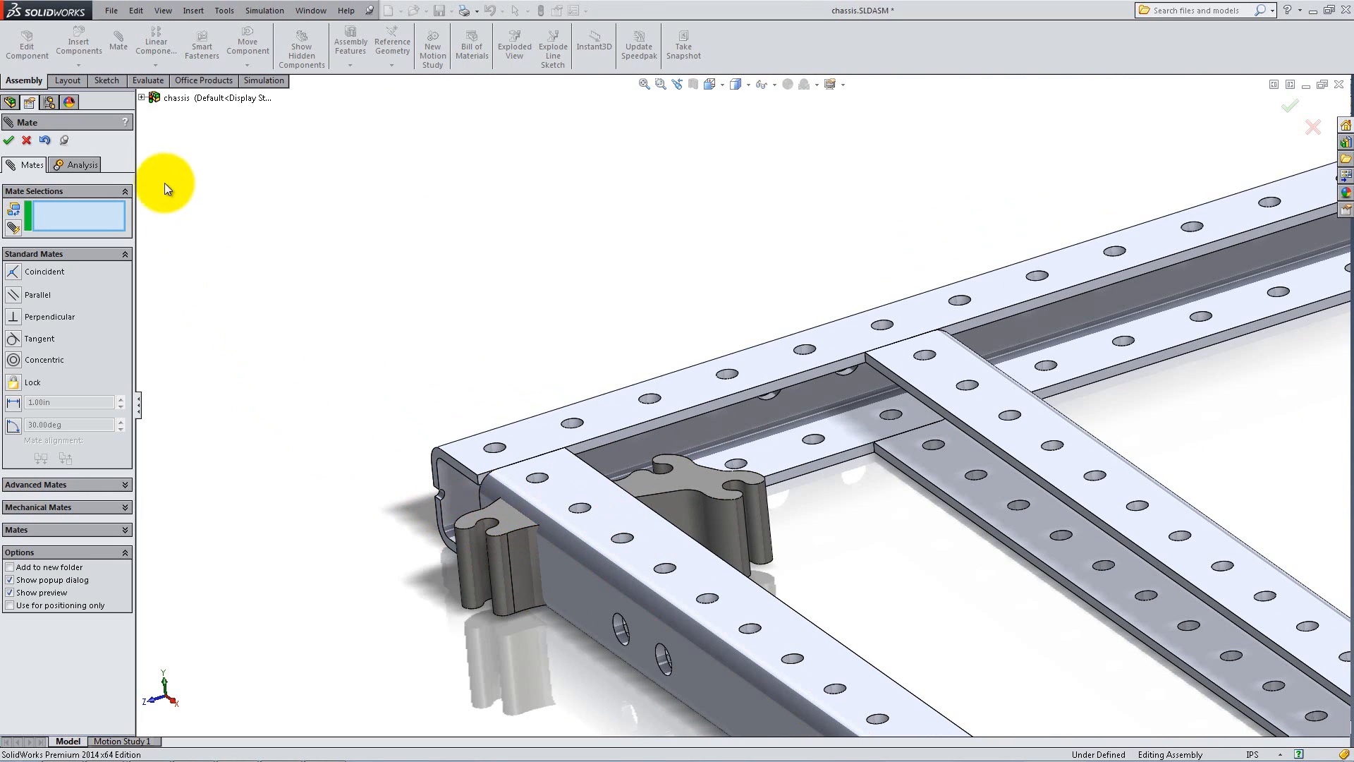
# Mate Sketch2's line on the corner extrusion to the Outer C Channel edge, fully defining it.
pyautogui.click(141, 97)
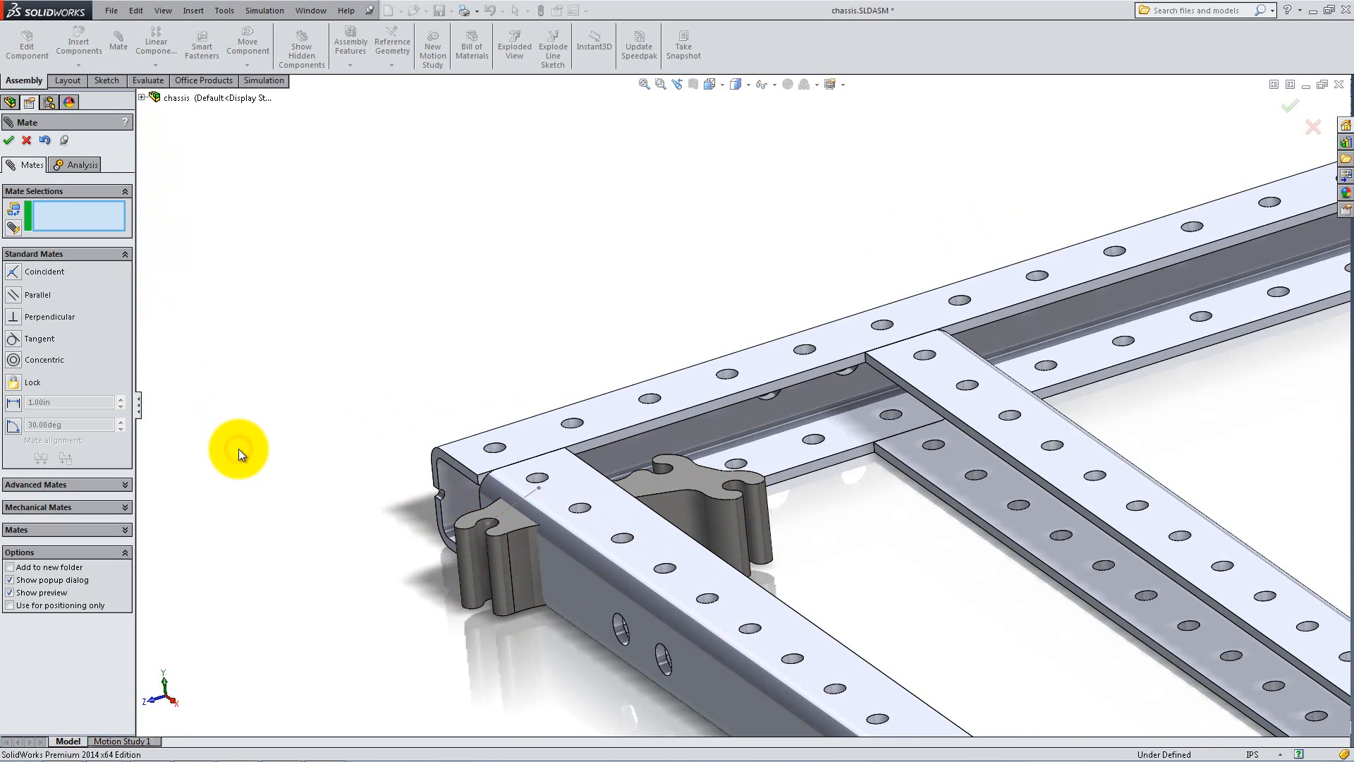
pyautogui.moveTo(505, 518)
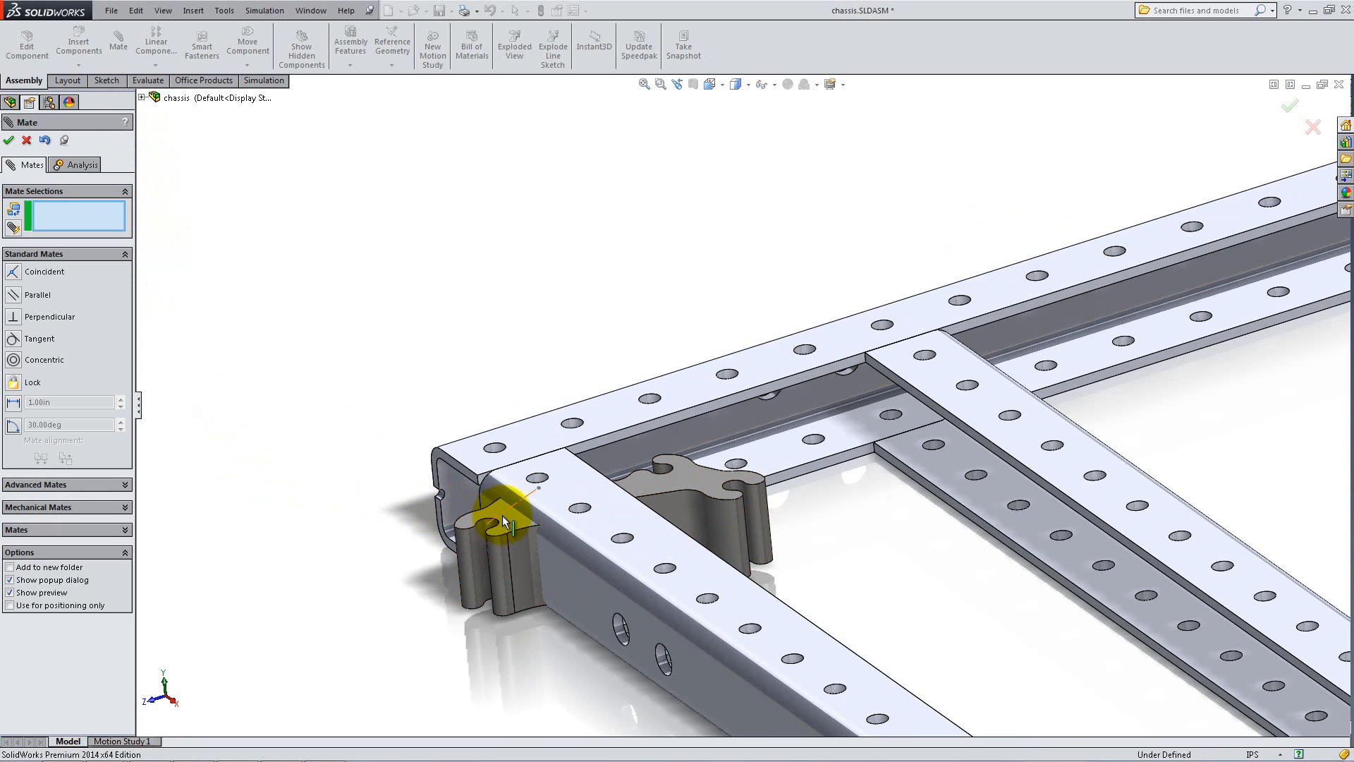
pyautogui.click(639, 505)
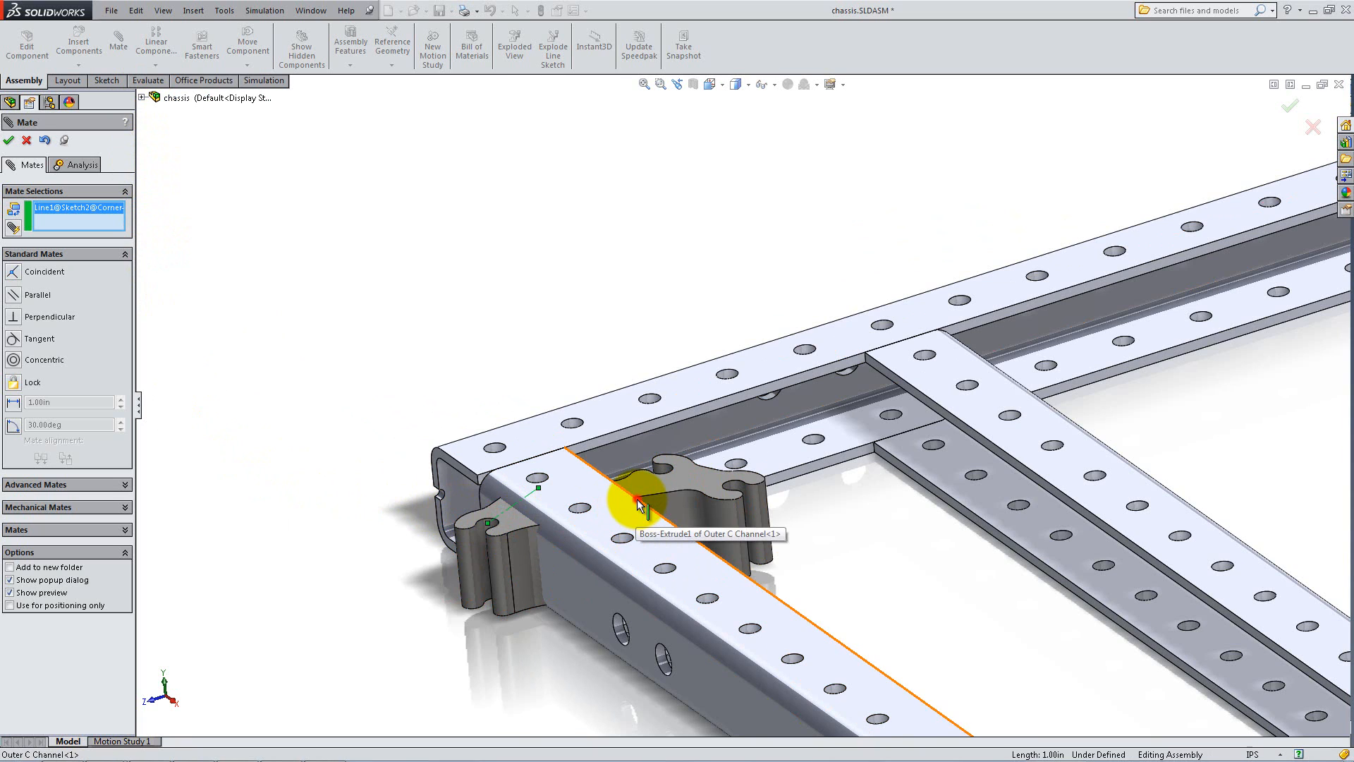
pyautogui.click(621, 522)
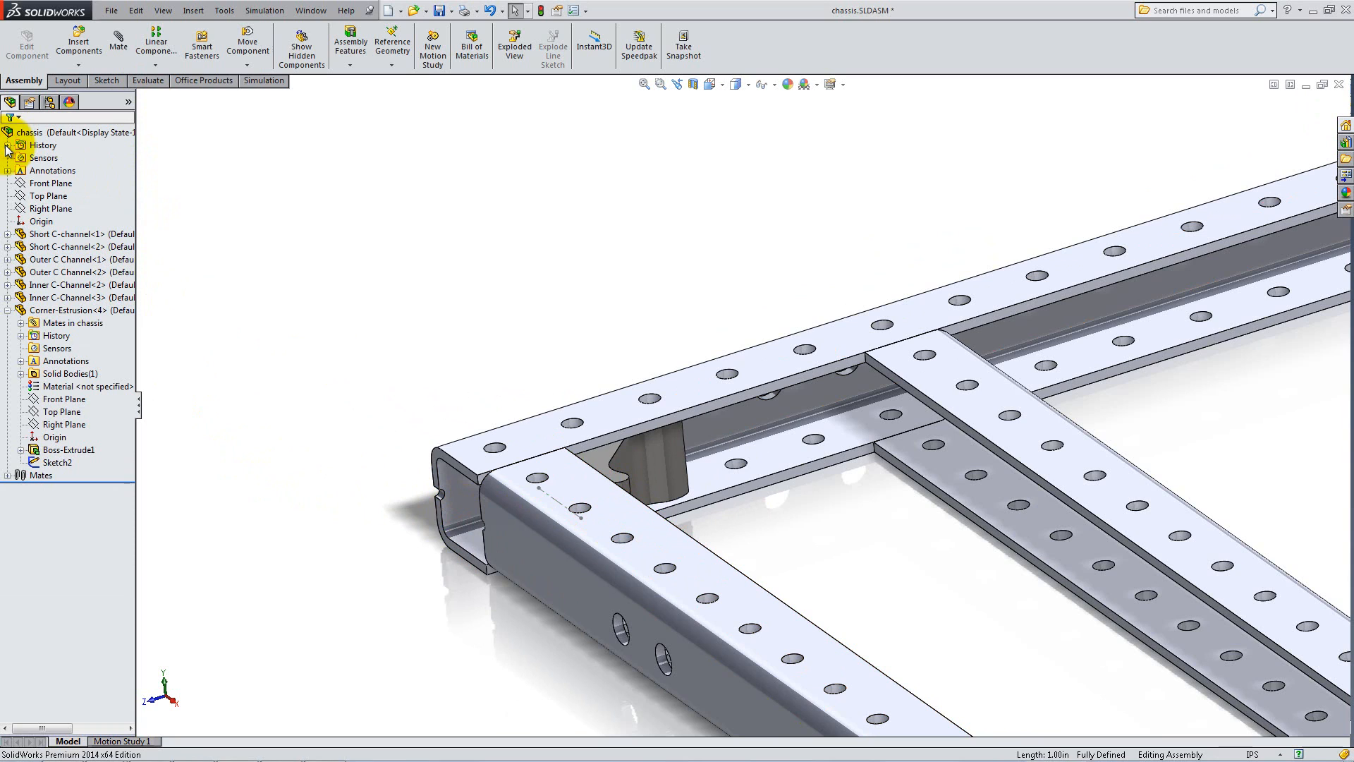
# Copy Corner-Estrusion<4> and position the copy against the inner C-channel.
pyautogui.click(73, 322)
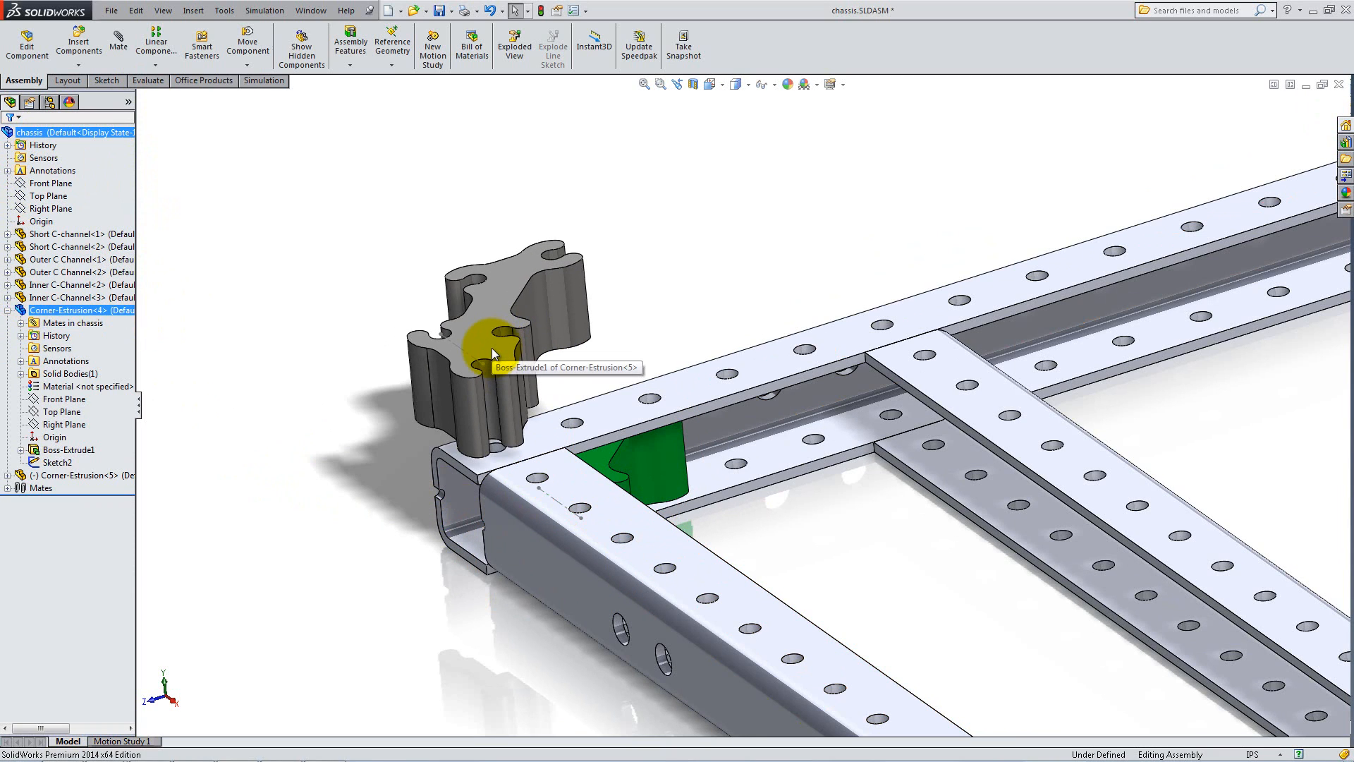
pyautogui.moveTo(440, 309)
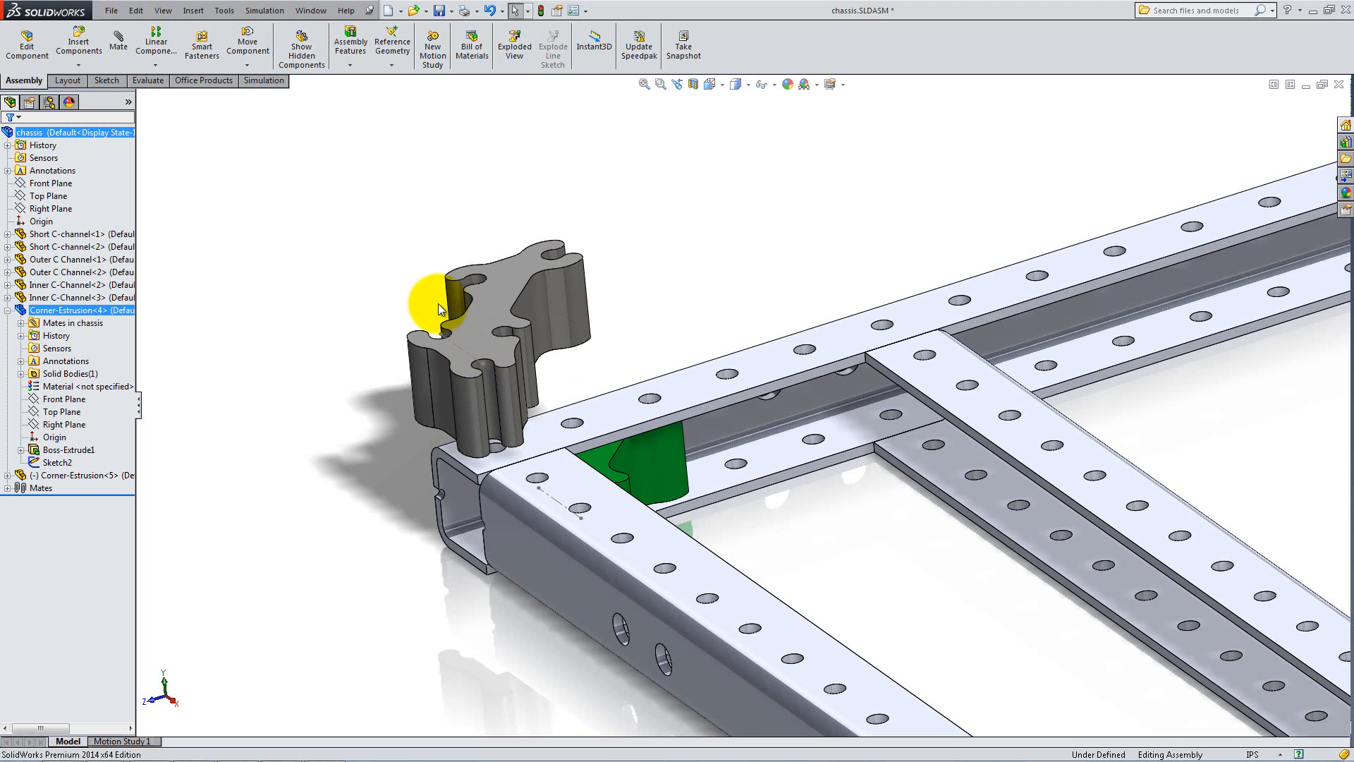
pyautogui.click(302, 240)
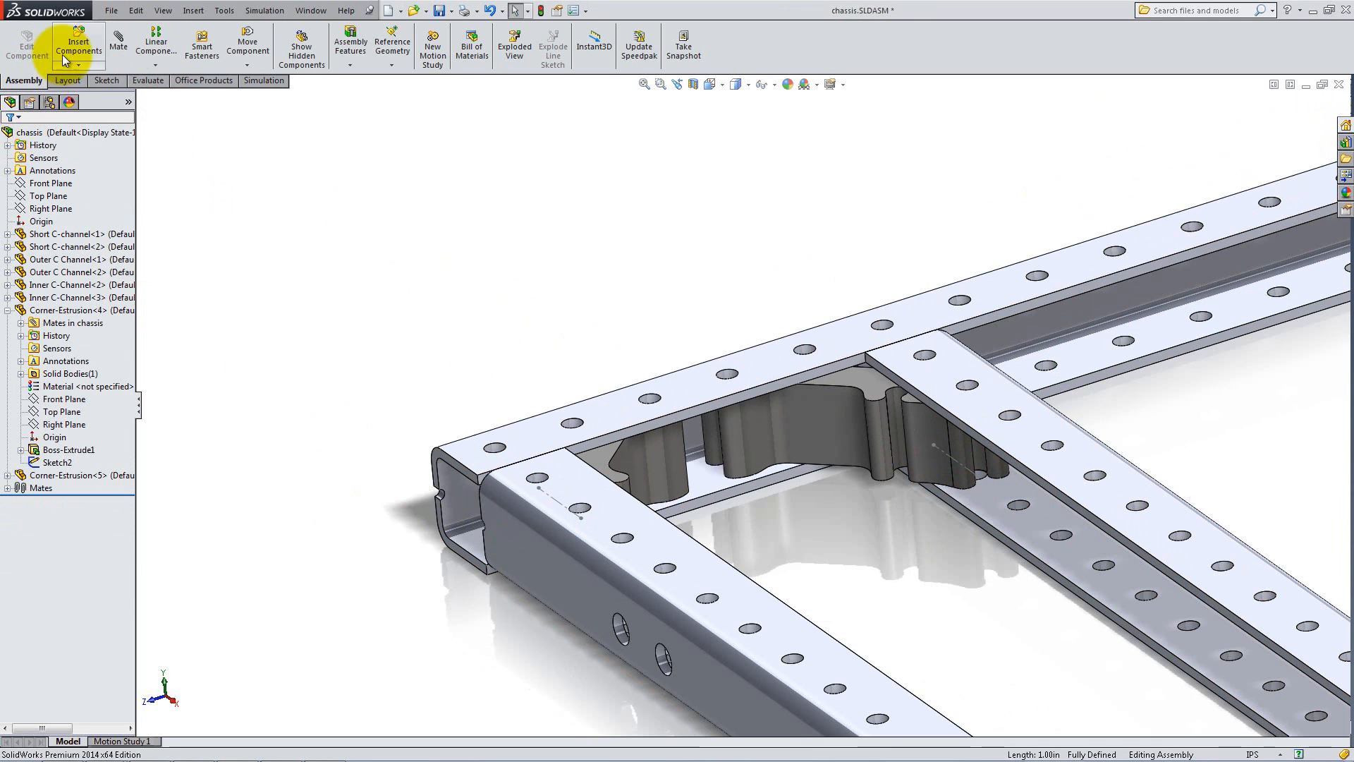
# Insert SHCS.SLDPRT and place the bolt beside the chassis.
pyautogui.click(78, 44)
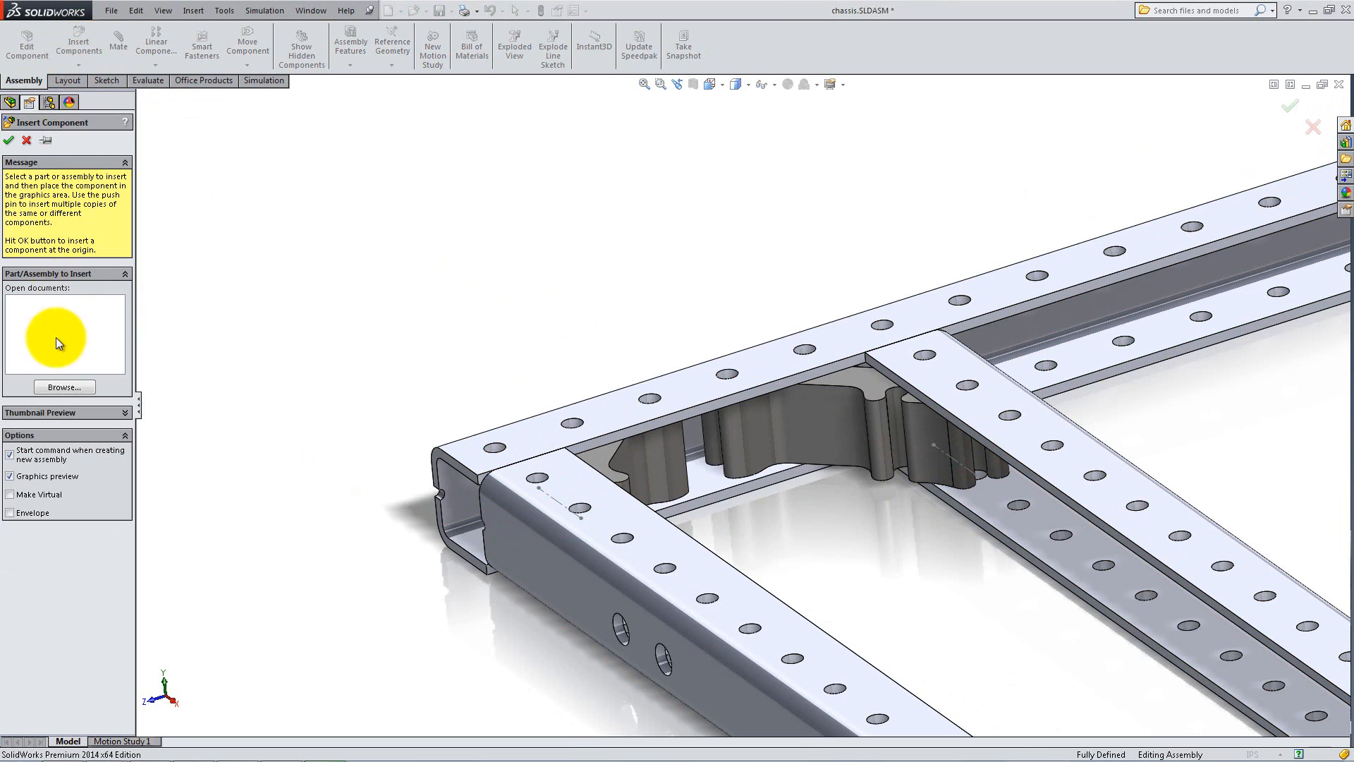
pyautogui.click(63, 387)
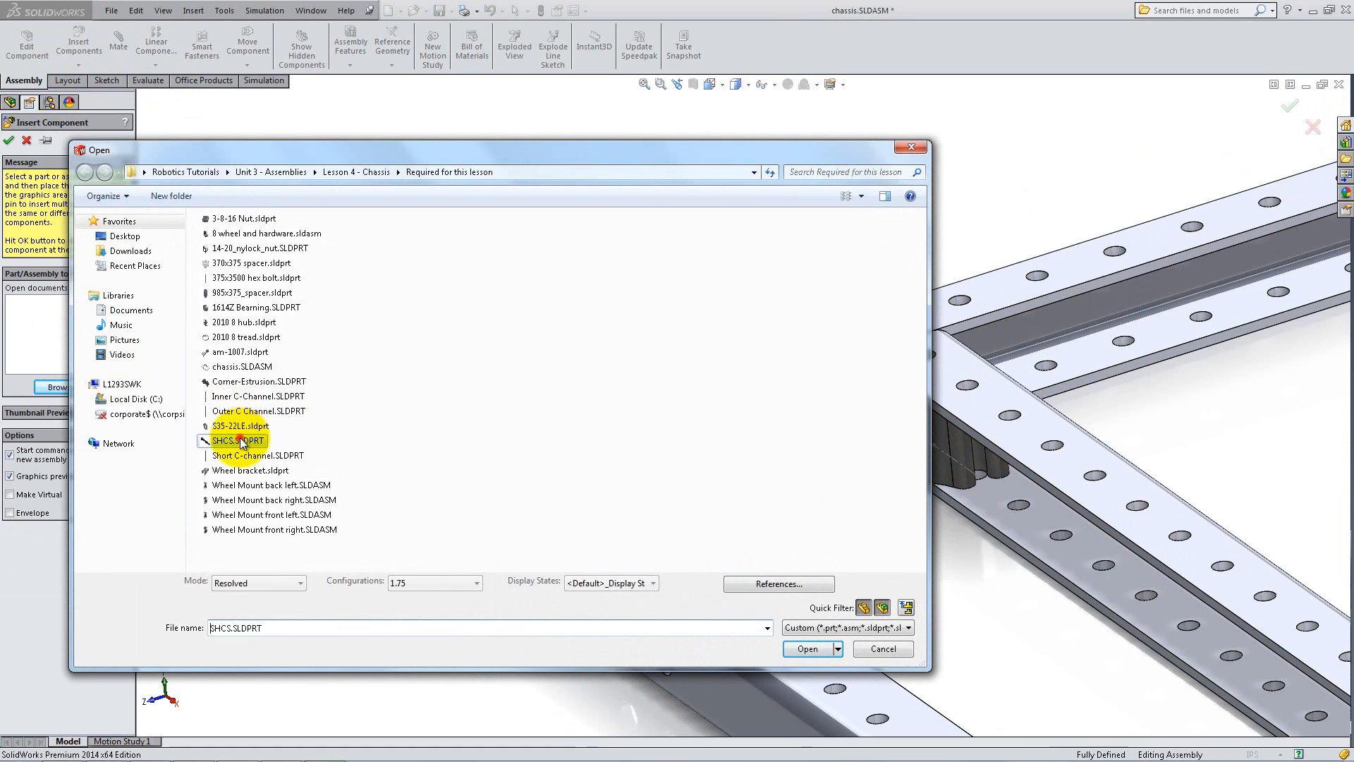
pyautogui.click(807, 649)
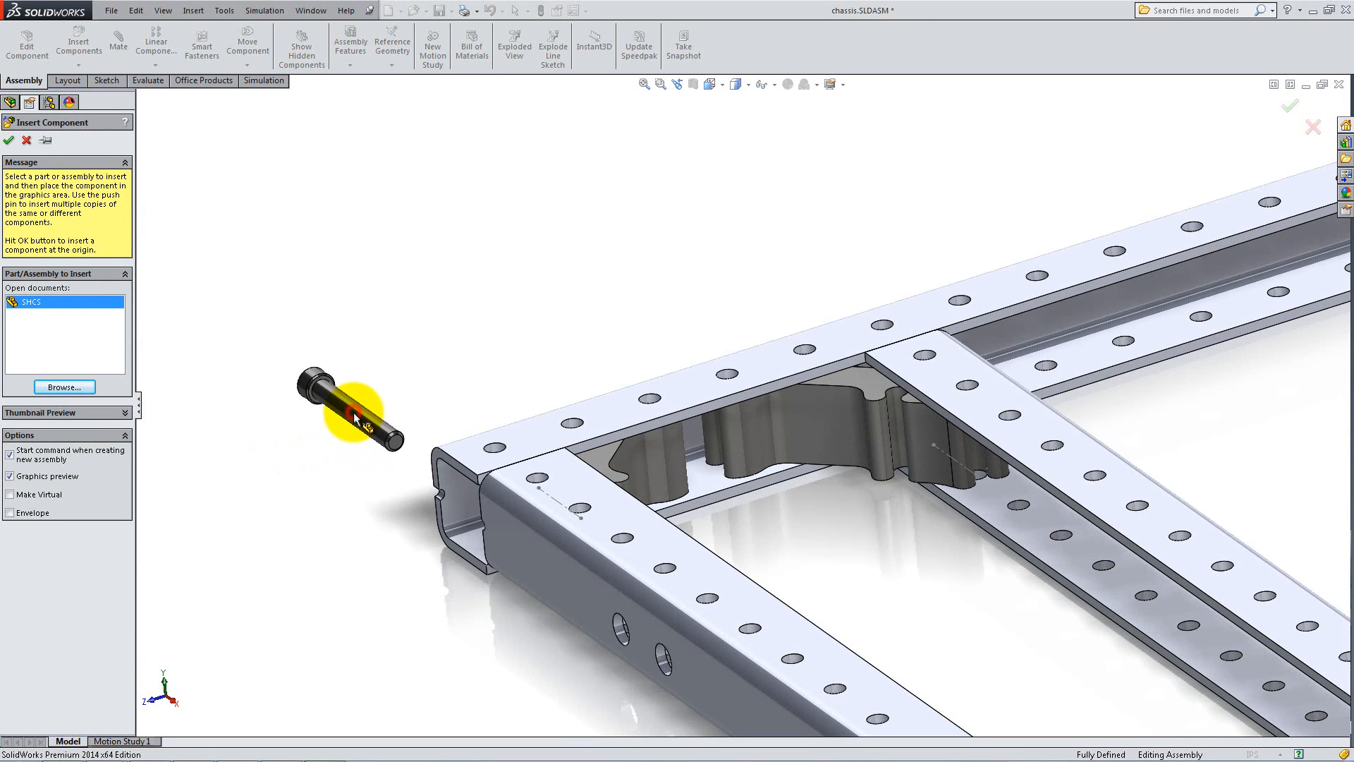
pyautogui.click(117, 44)
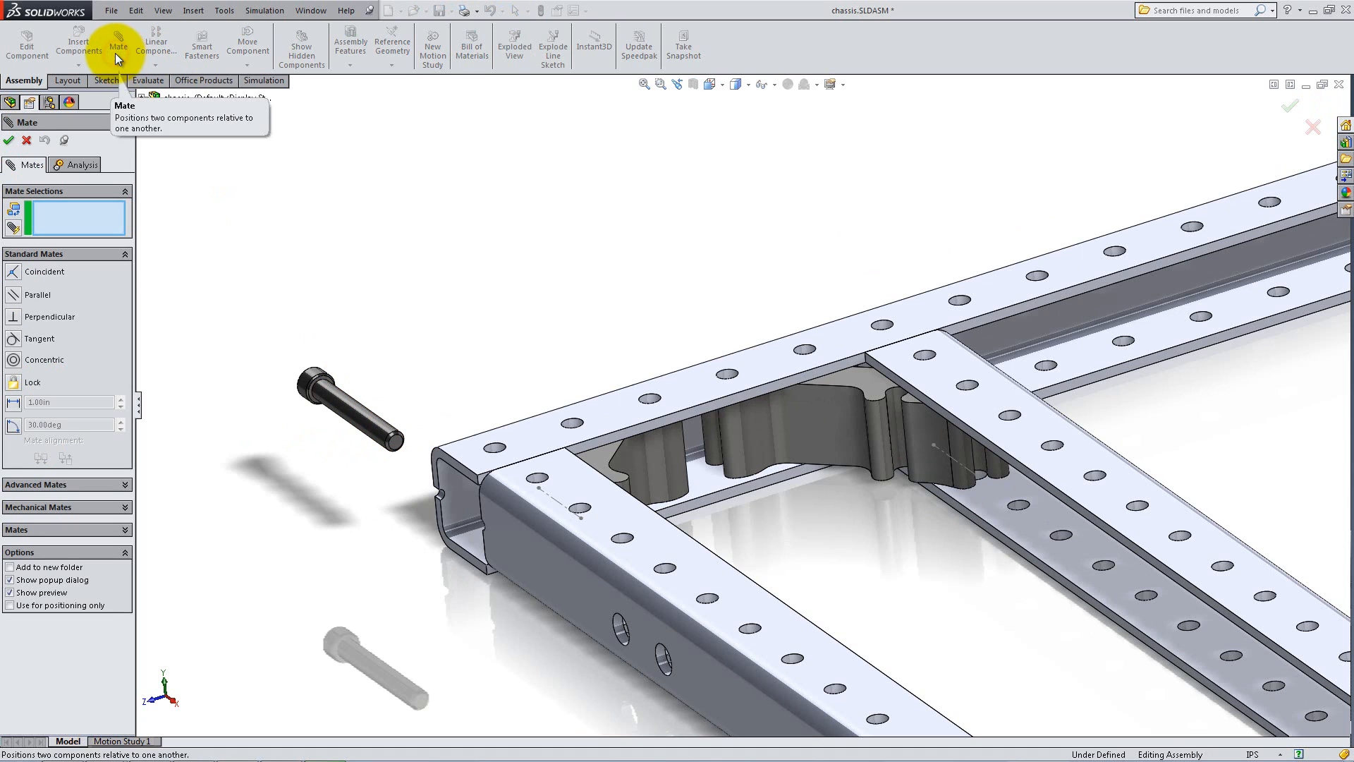
# Mate the bolt coincident and concentric into a hole on the short C-channel.
pyautogui.click(570, 424)
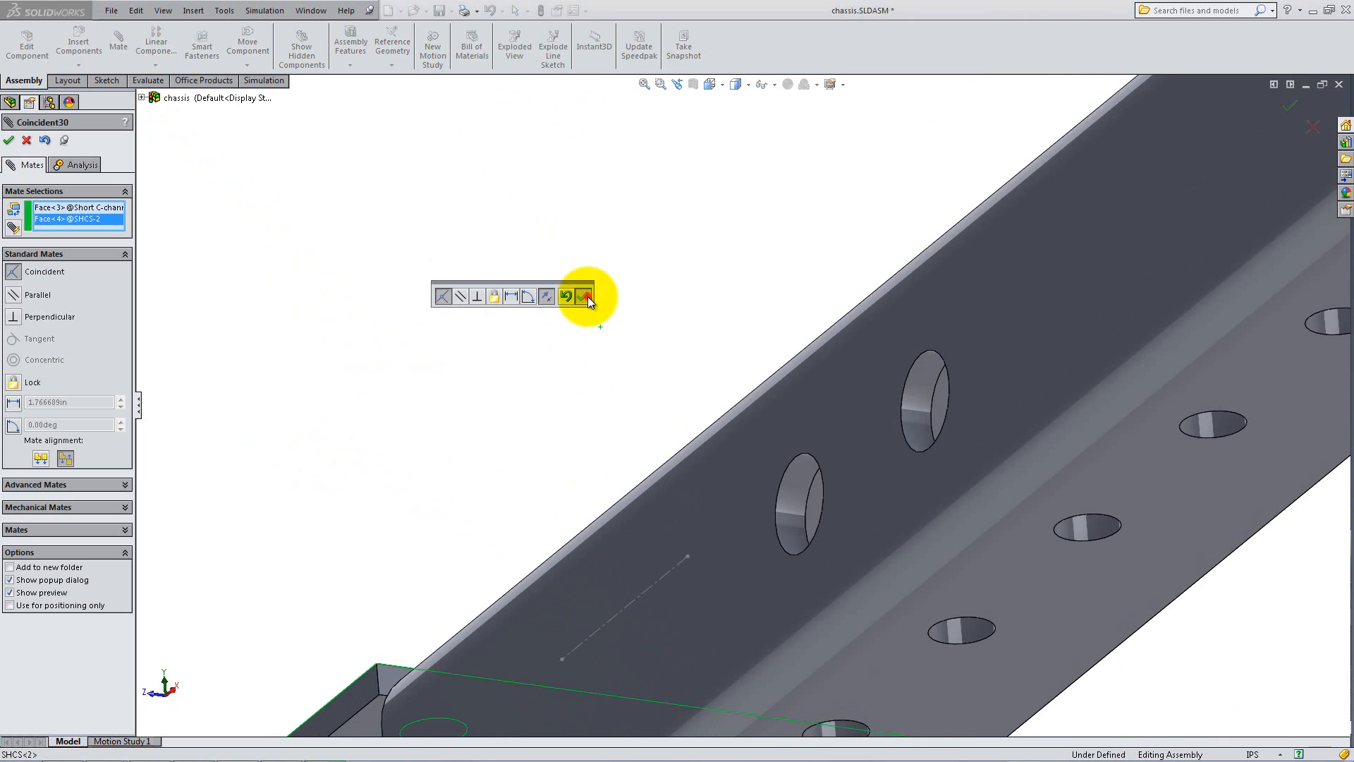
pyautogui.click(587, 297)
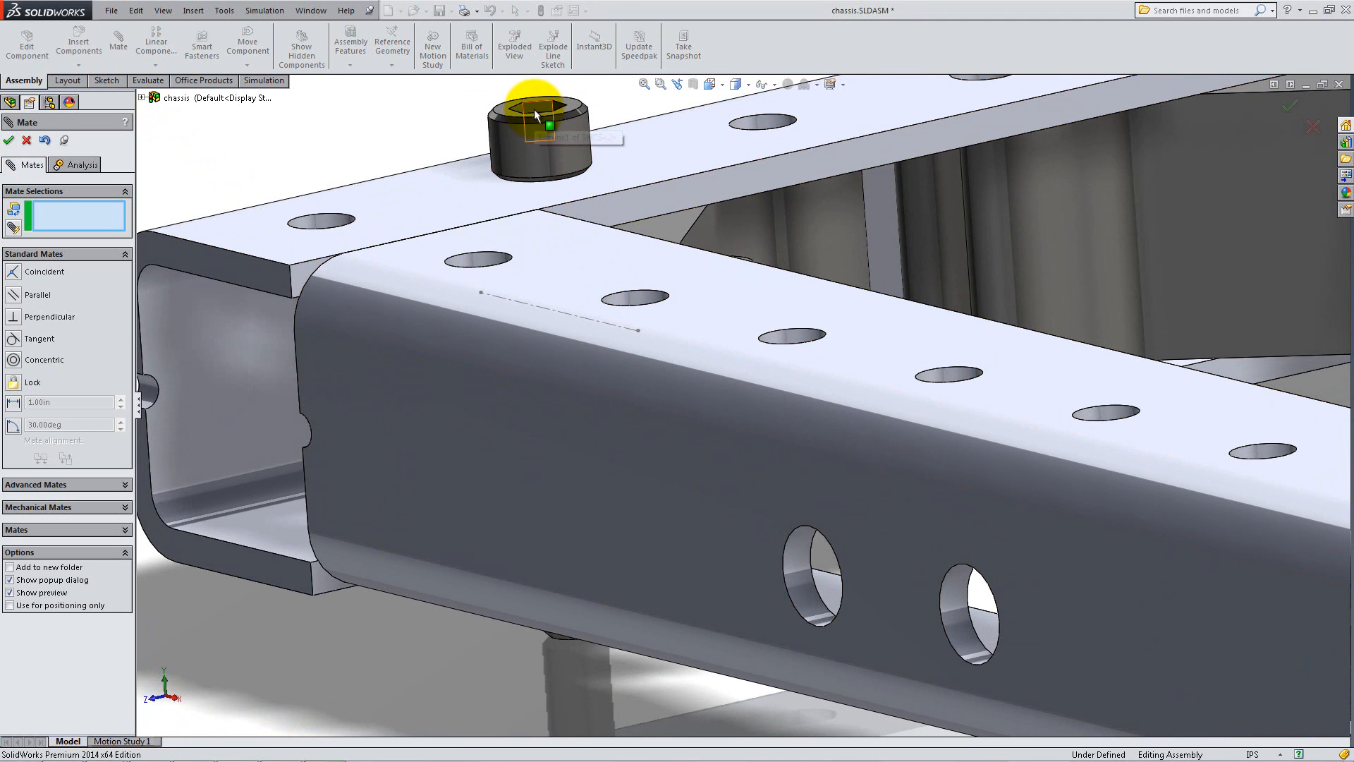
pyautogui.click(276, 272)
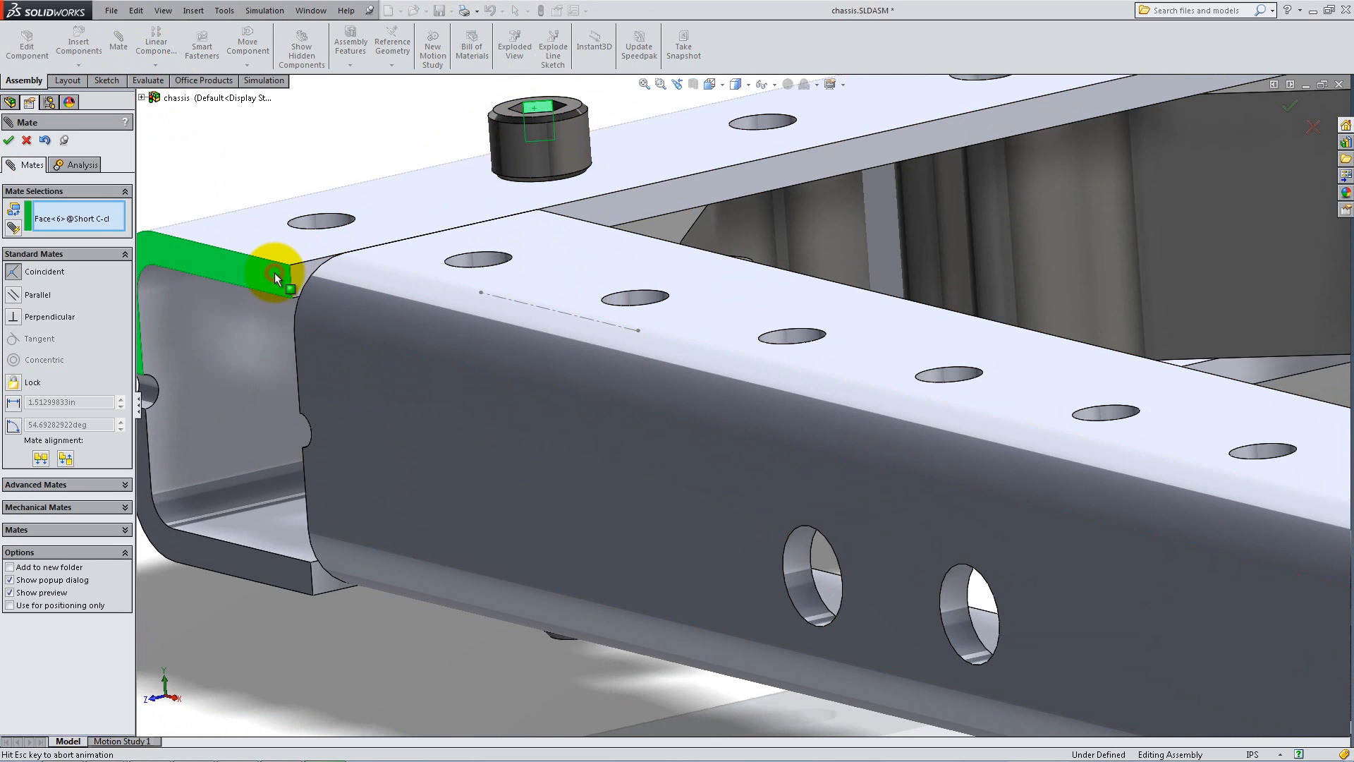
pyautogui.click(220, 249)
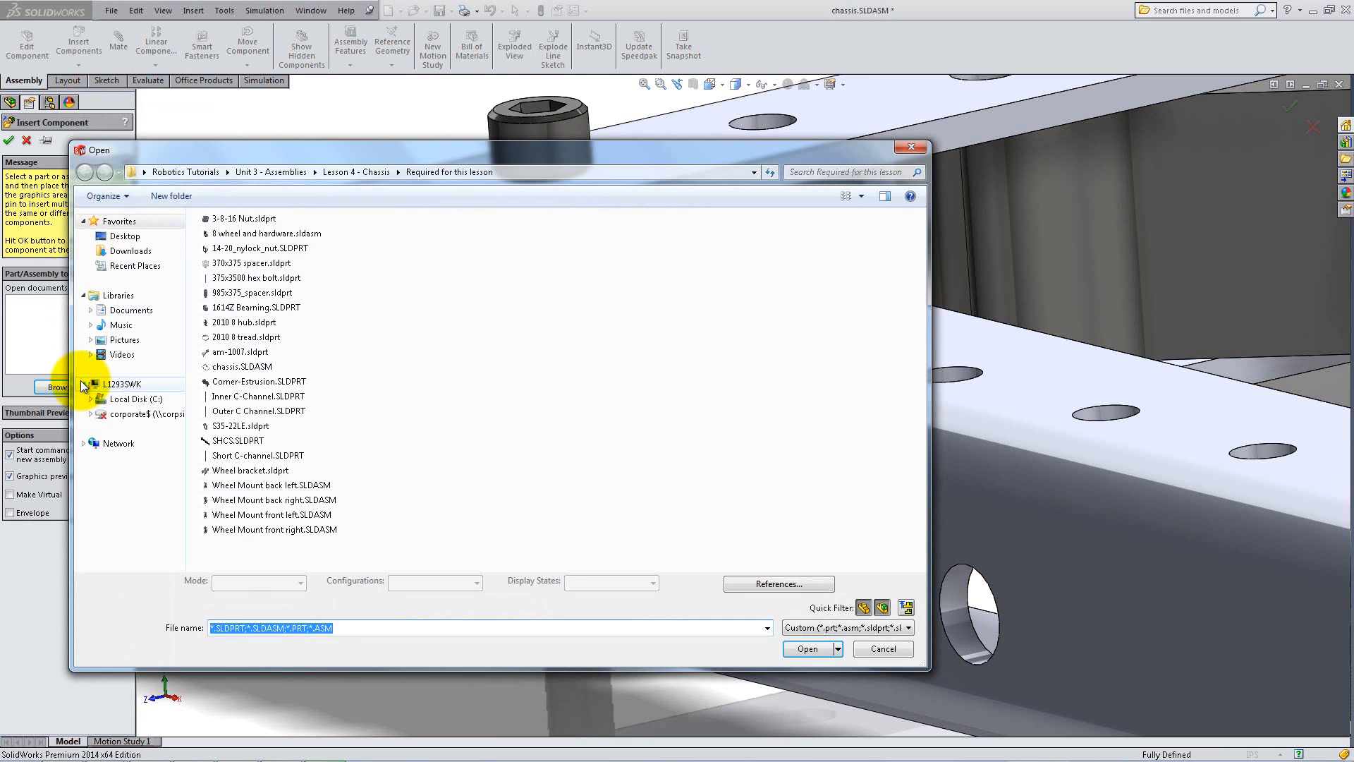
# Insert the 14-20 nylock nut and mate it concentric to the SHCS and coincident to the channel face.
pyautogui.click(807, 649)
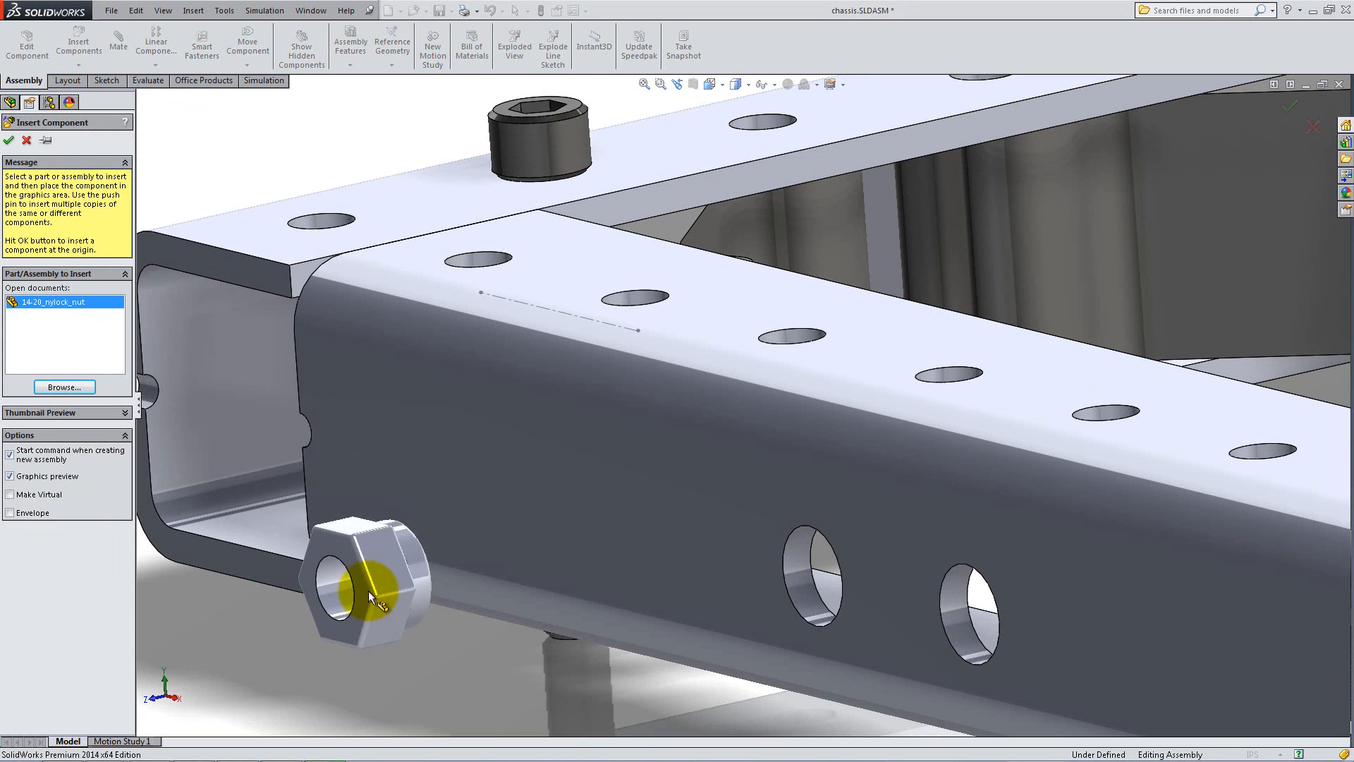
pyautogui.click(117, 41)
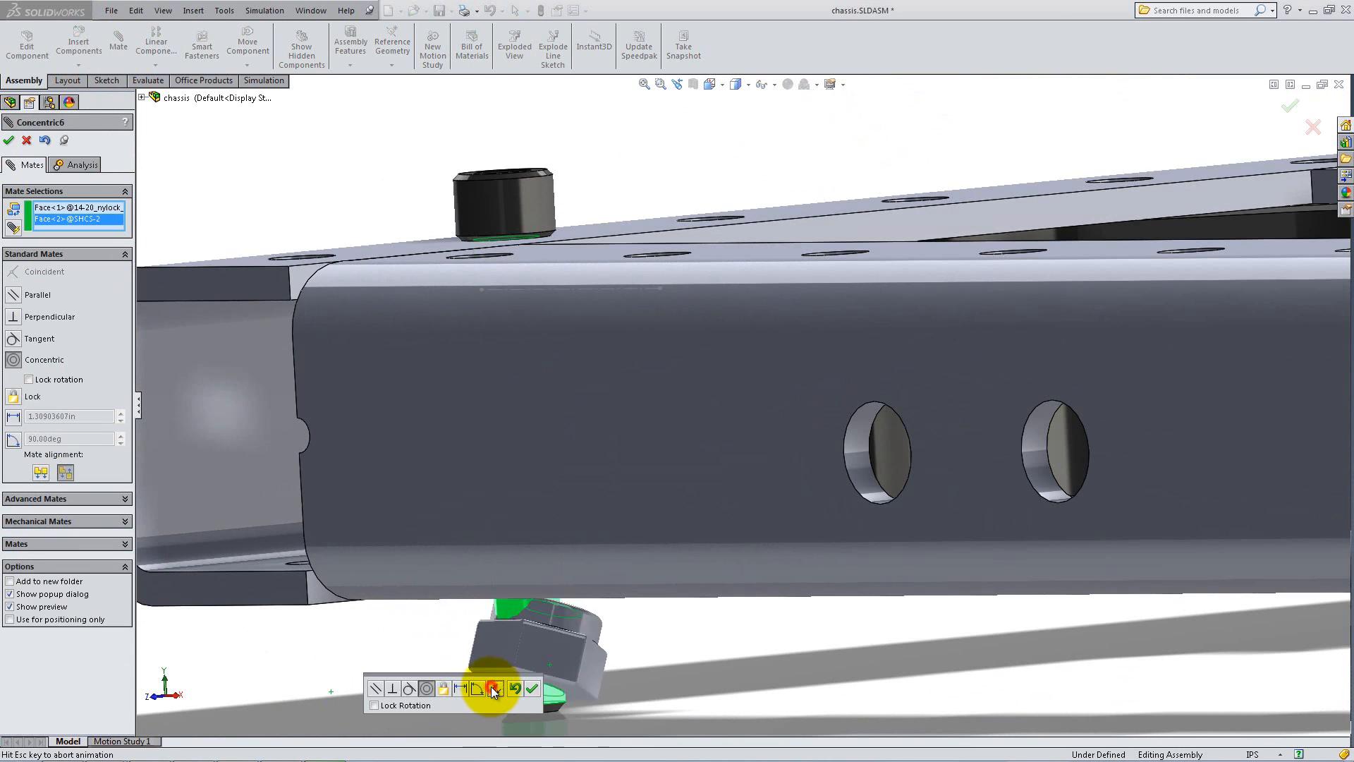
pyautogui.click(533, 687)
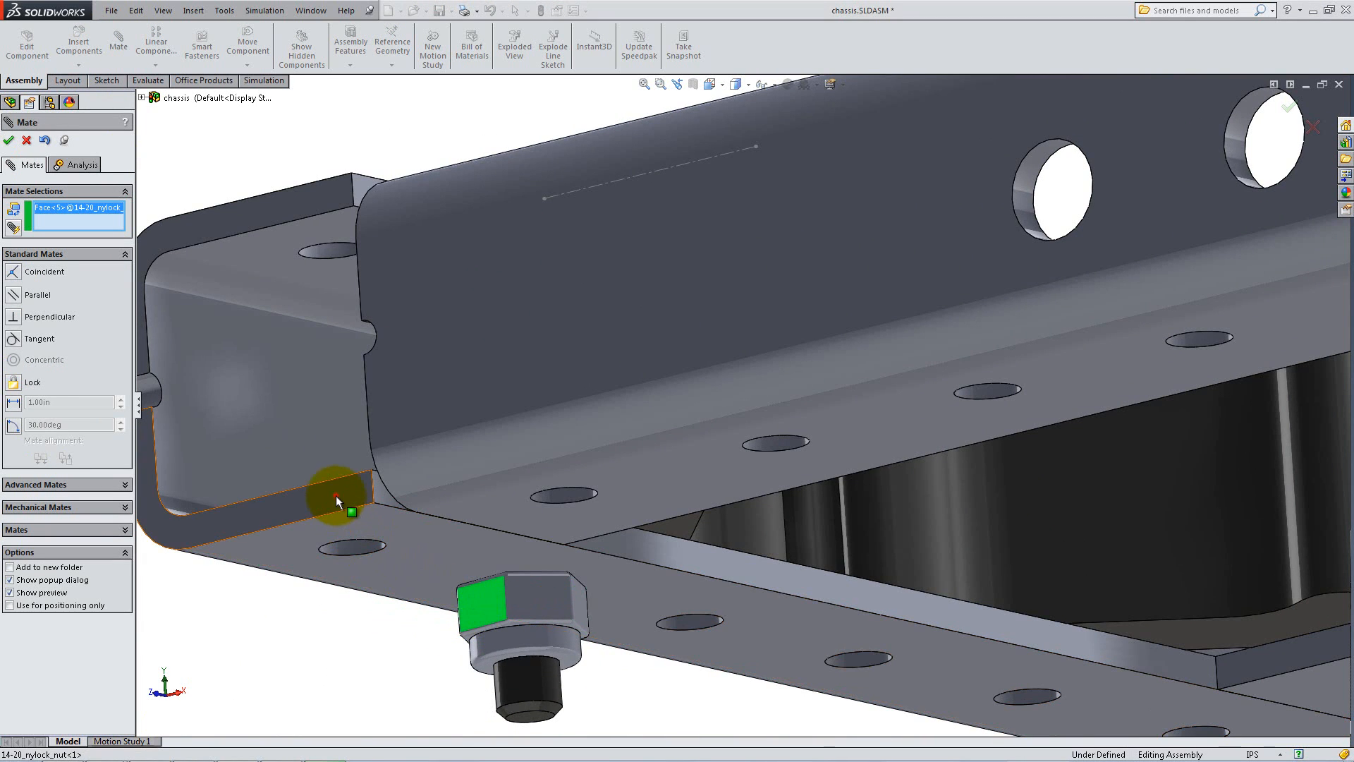
pyautogui.click(337, 518)
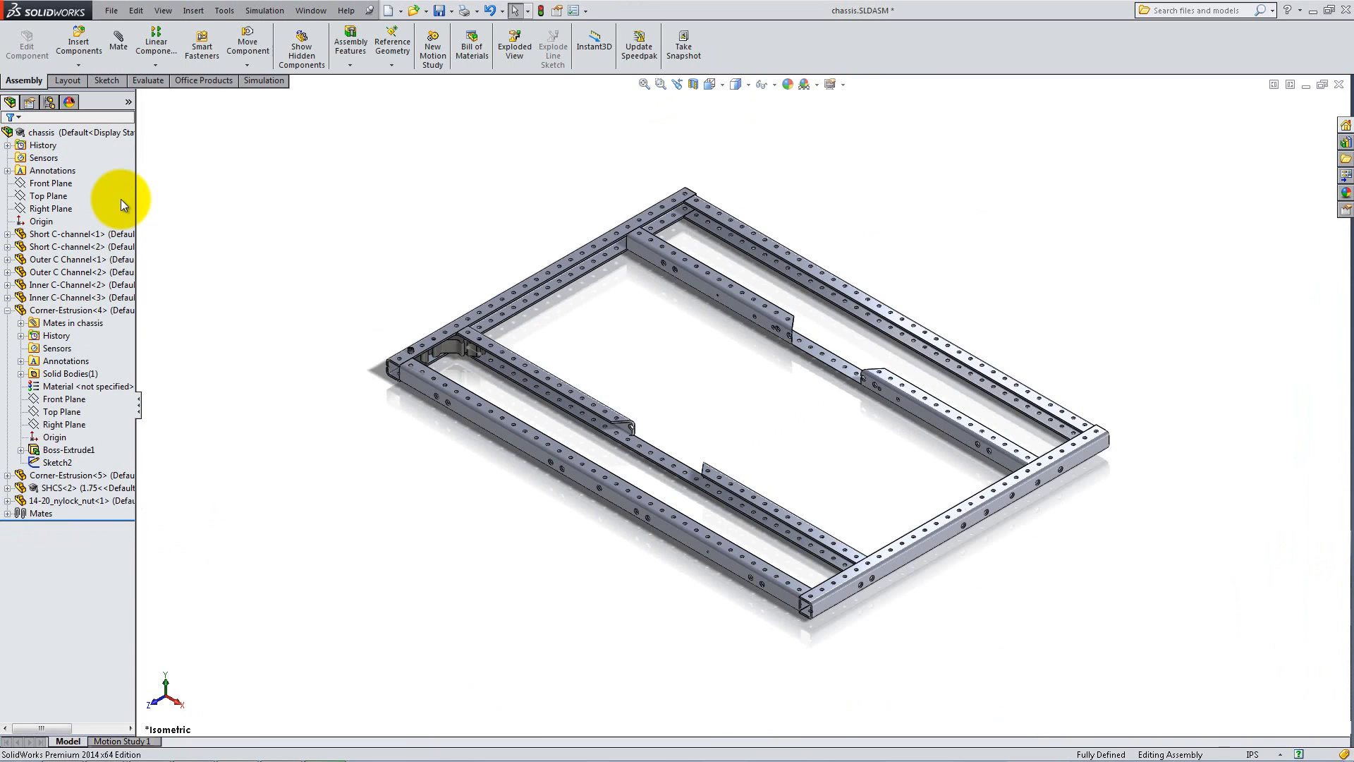
# Define Direction 1 along the short C-channel edge with 1.00 in spacing and 4 instances, then show the flyout tree.
pyautogui.click(156, 44)
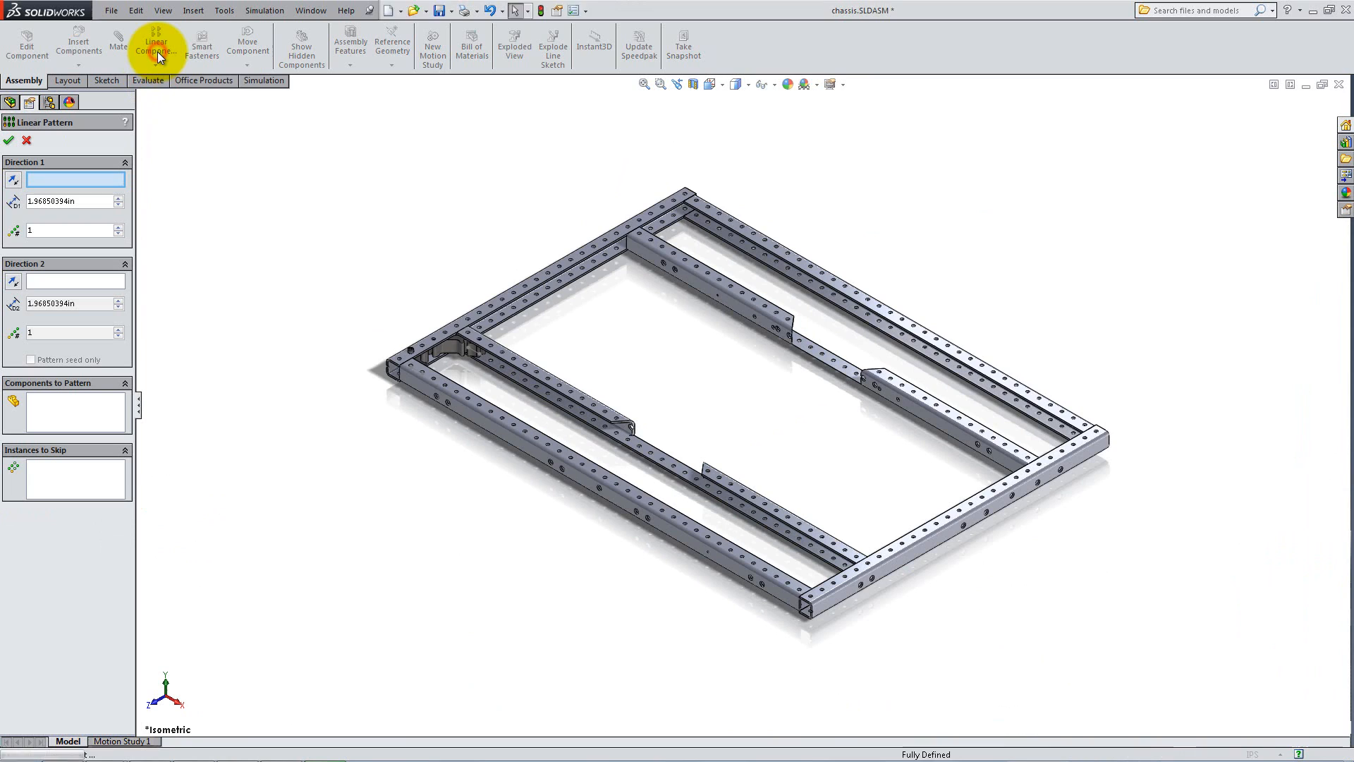
pyautogui.click(436, 354)
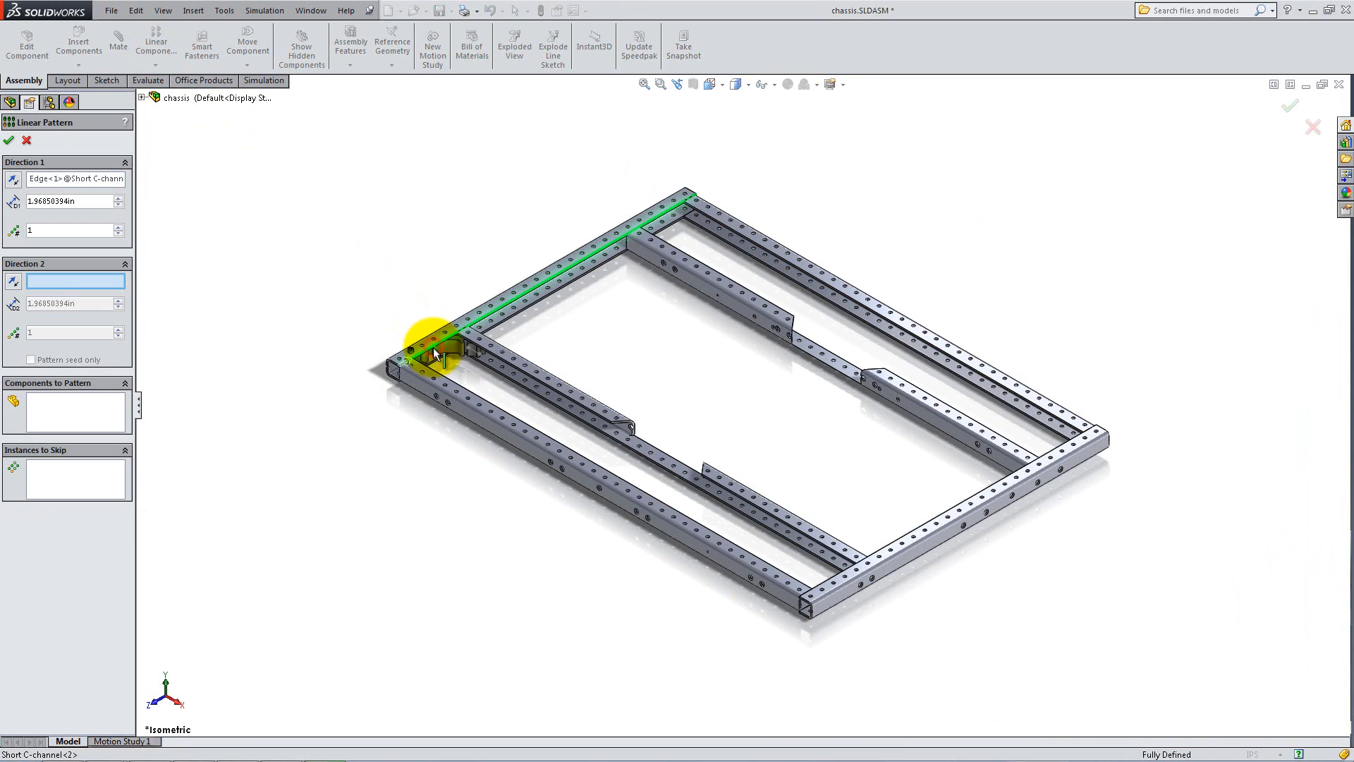
pyautogui.click(74, 200)
pyautogui.write('1')
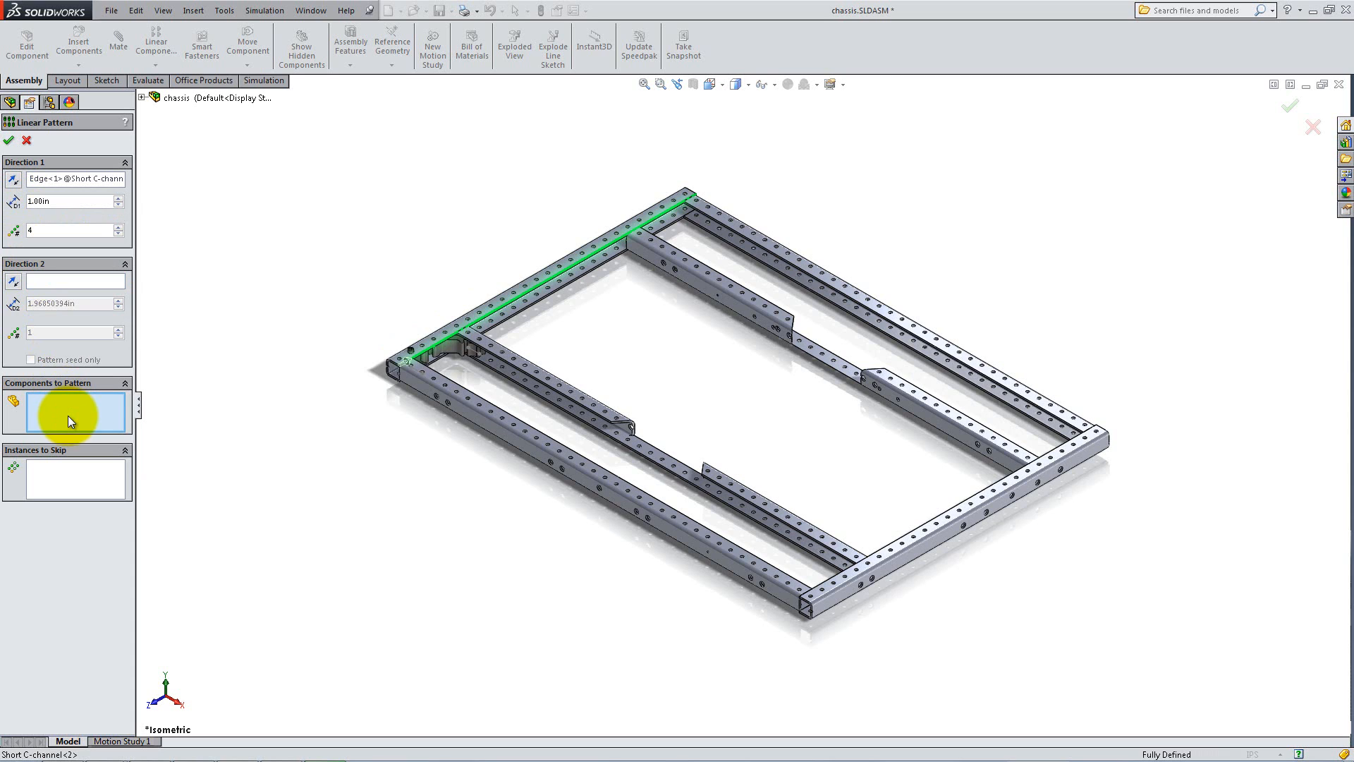
pyautogui.click(142, 97)
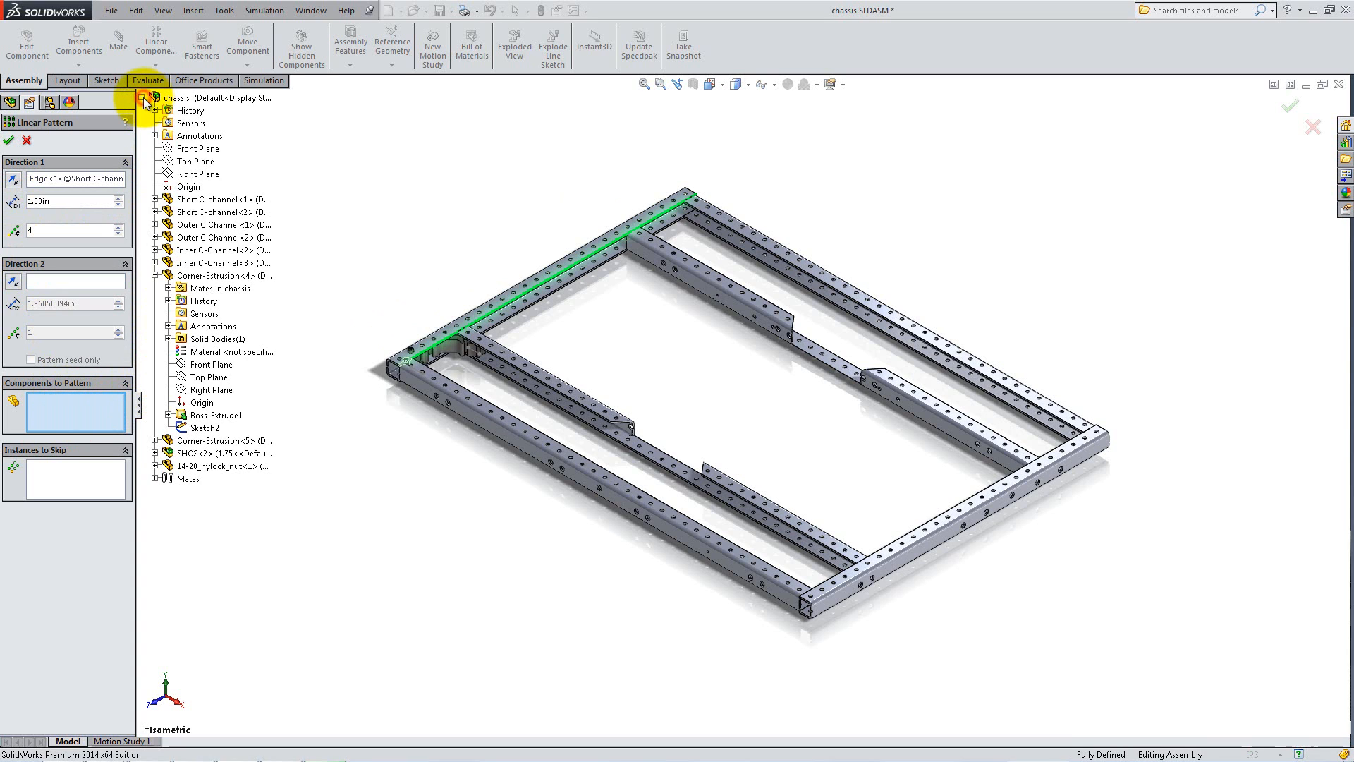